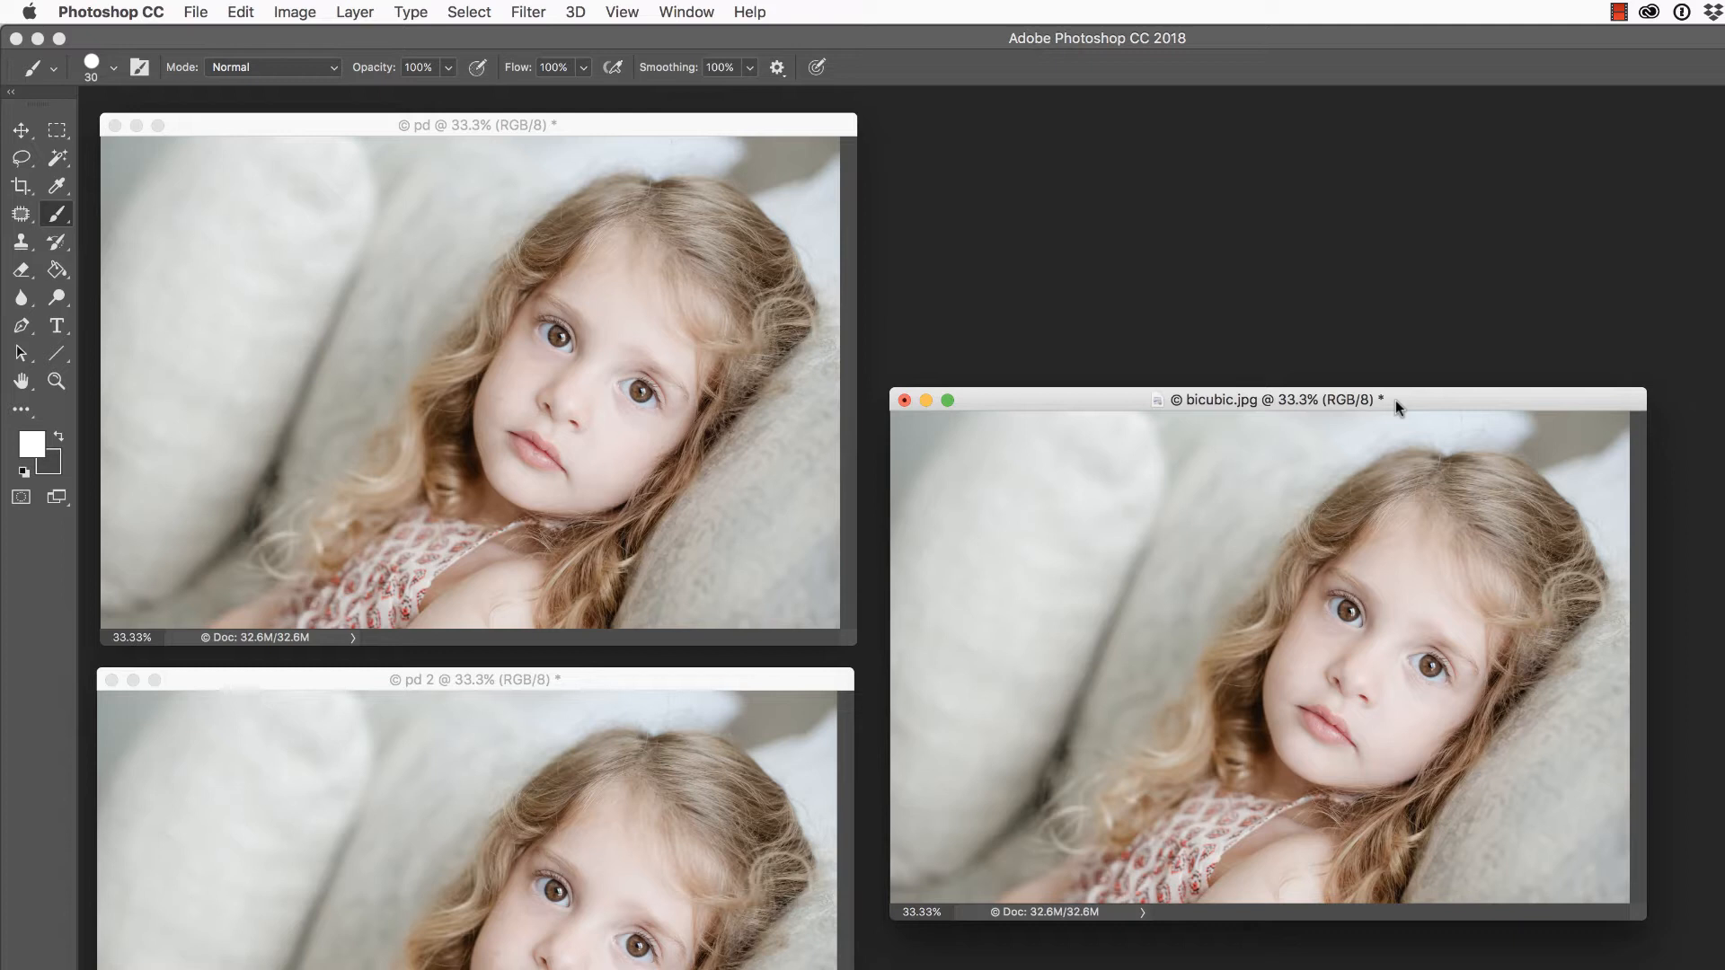
pyautogui.moveTo(1400, 405)
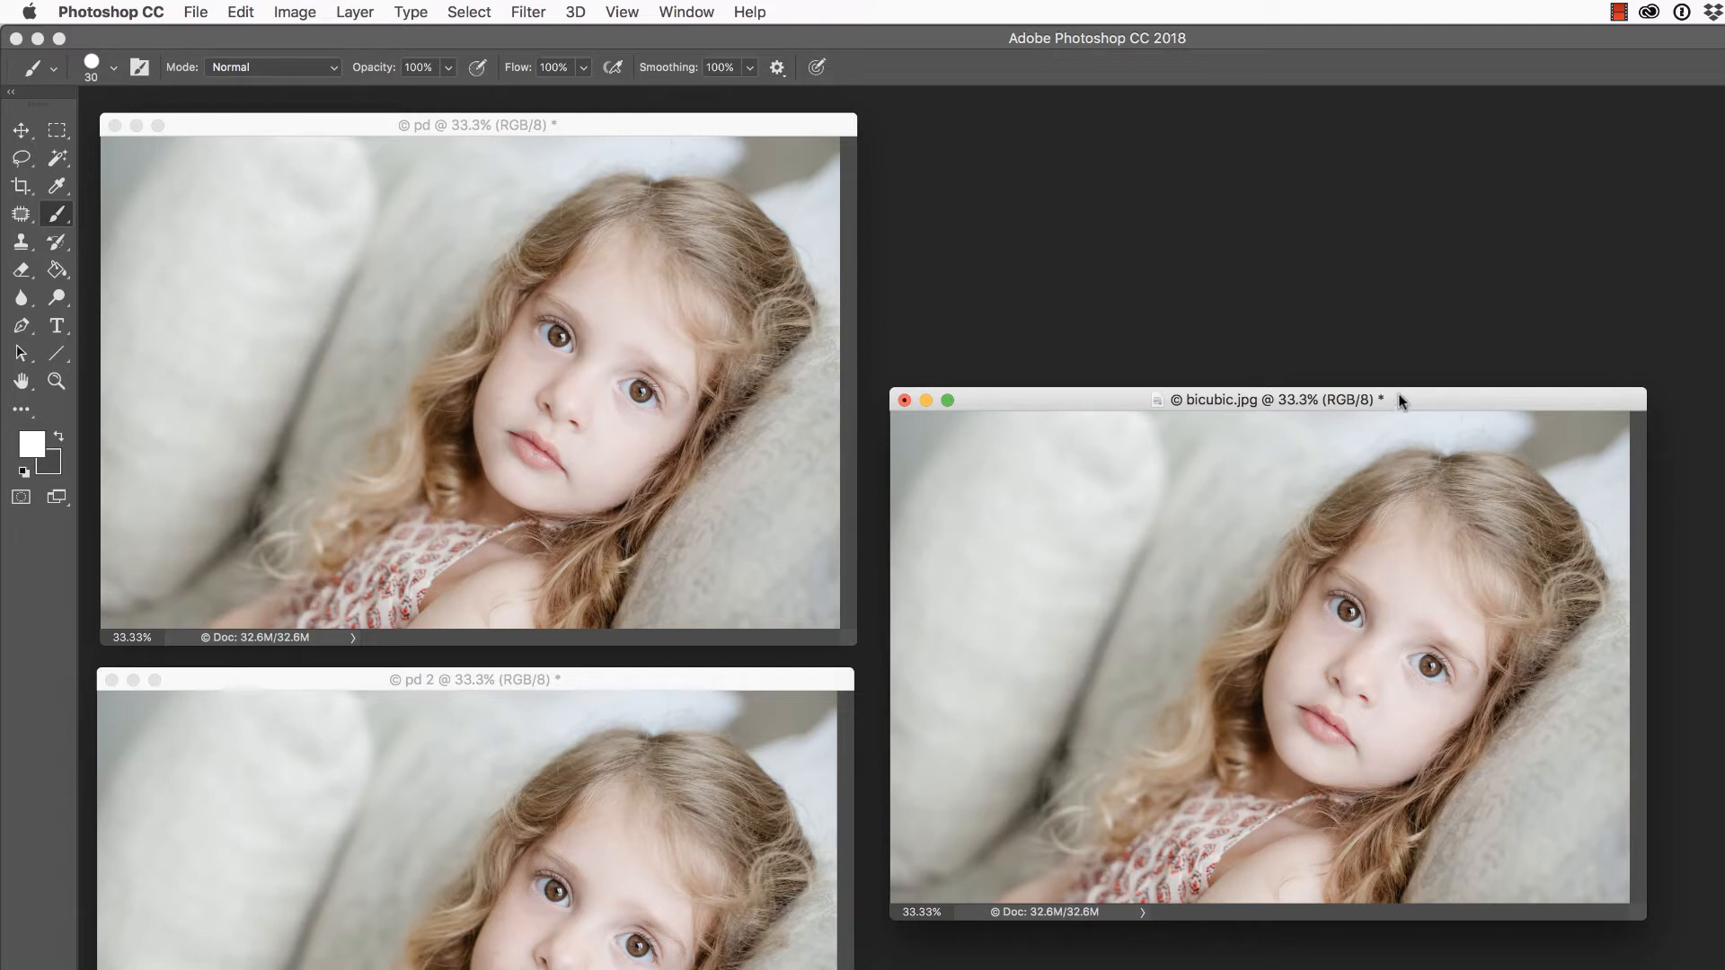
pyautogui.moveTo(1400, 405)
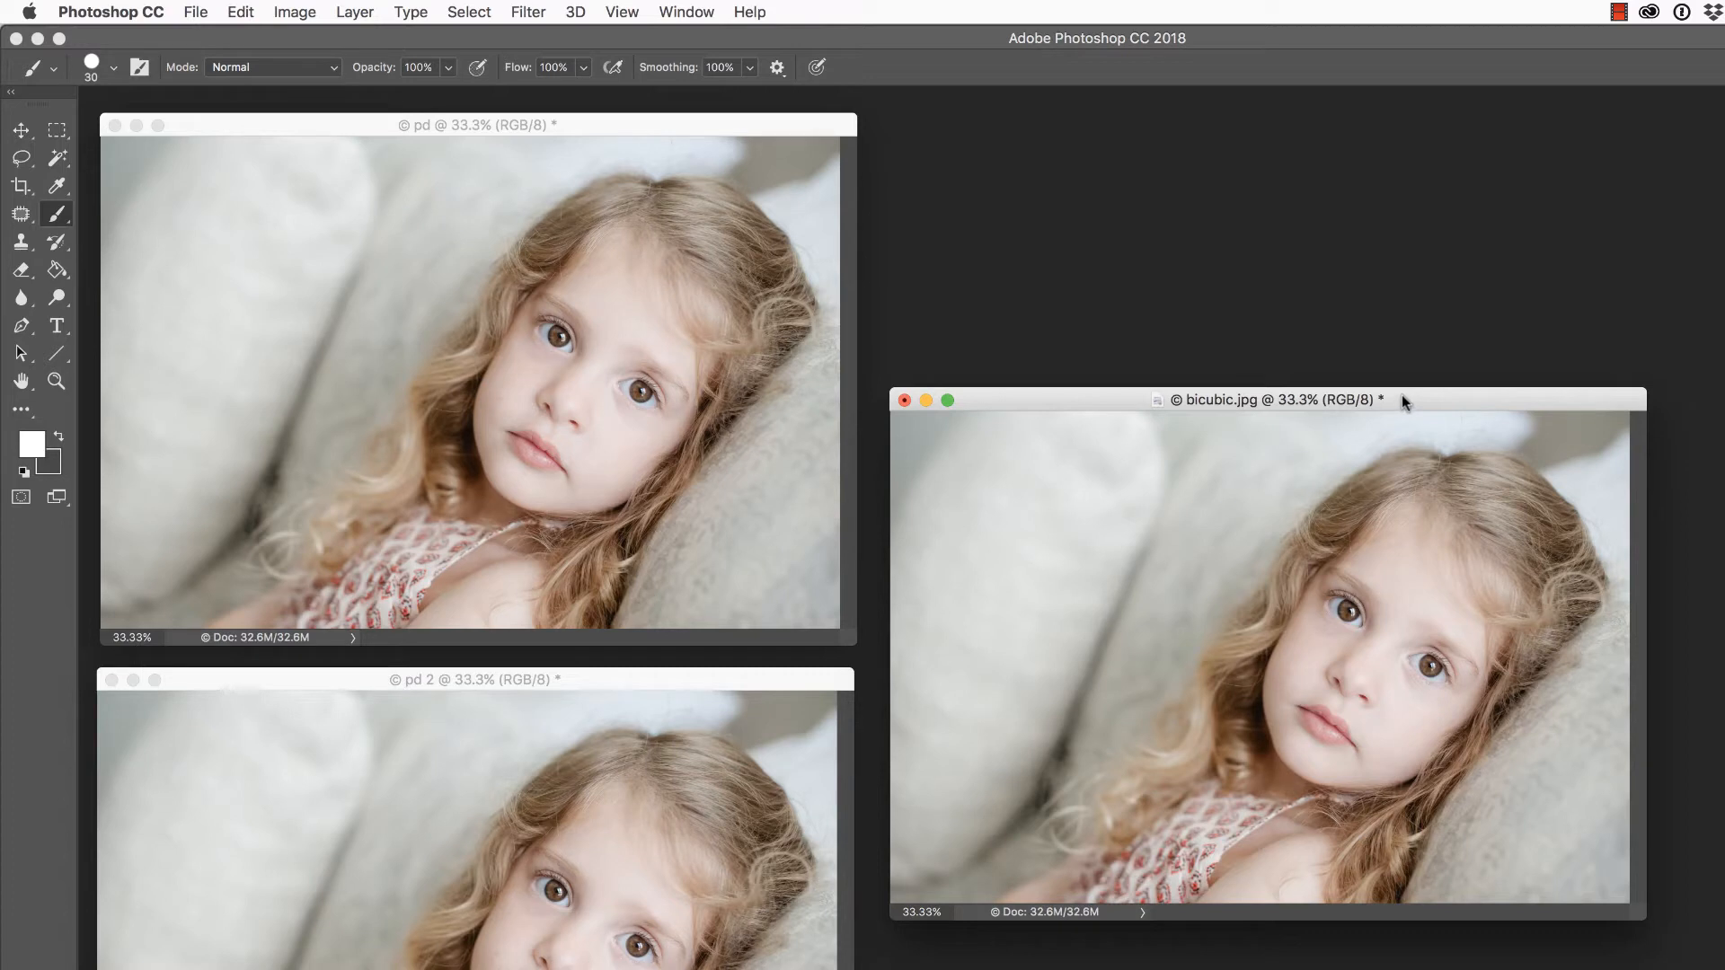
pyautogui.moveTo(1147, 295)
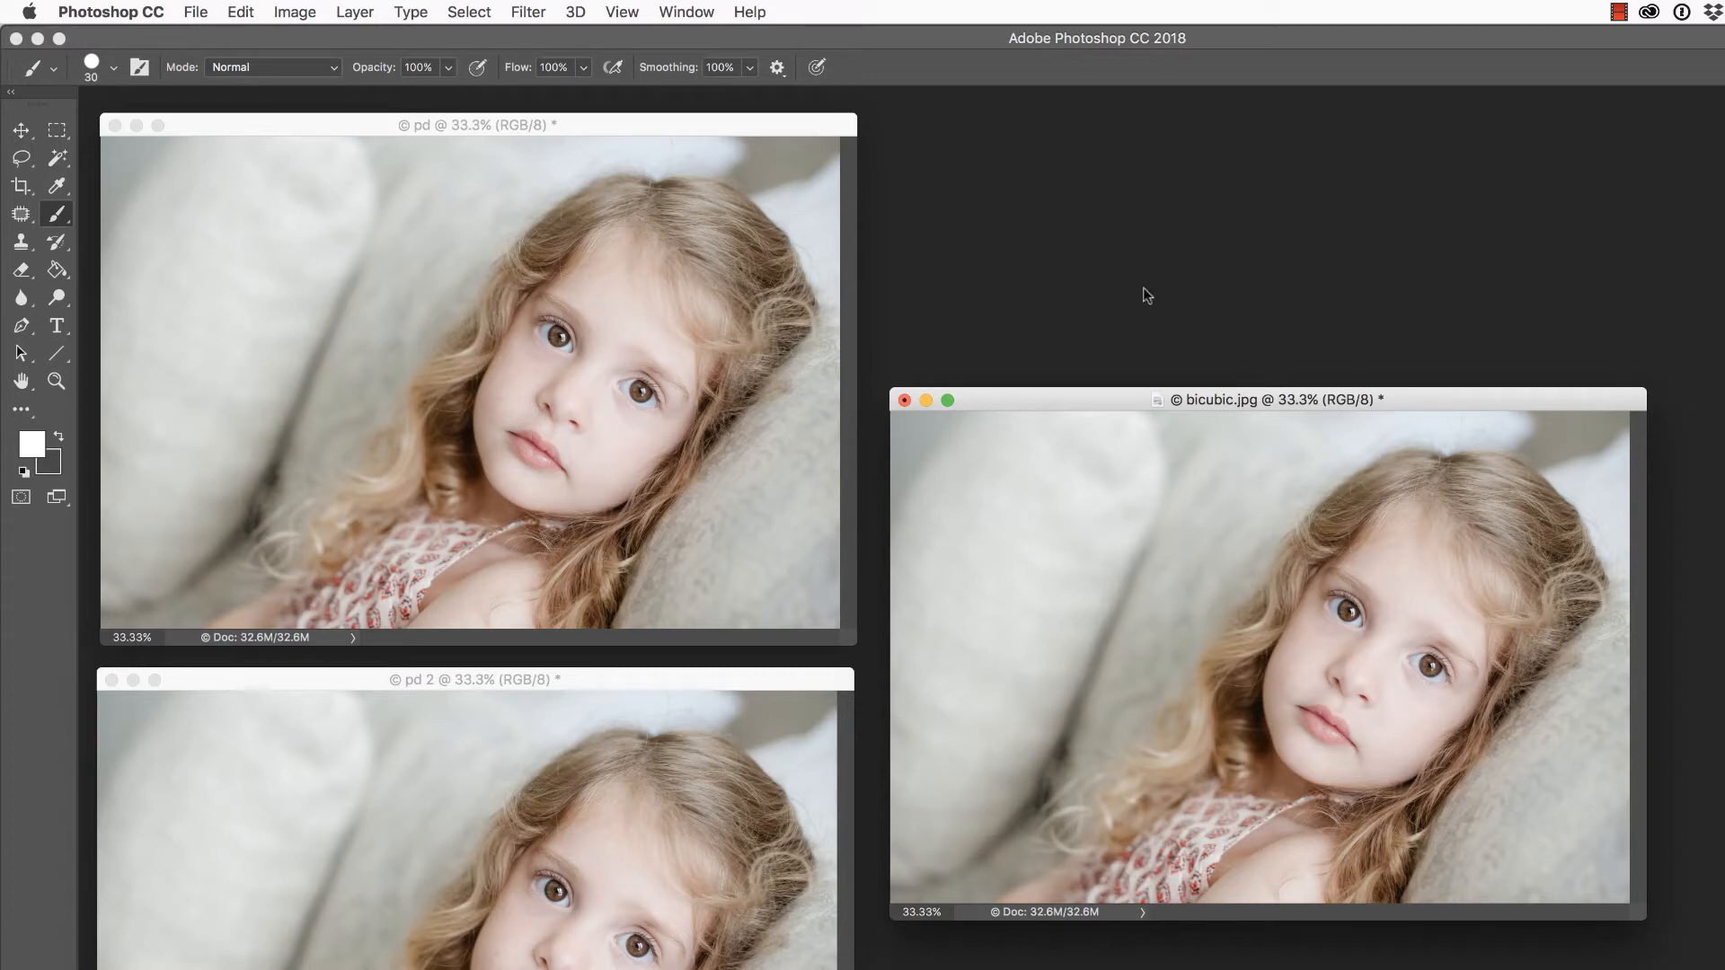
# Resize bicubic.jpg to 300 percent using Bicubic Smoother (enlargement) resampling
pyautogui.click(294, 11)
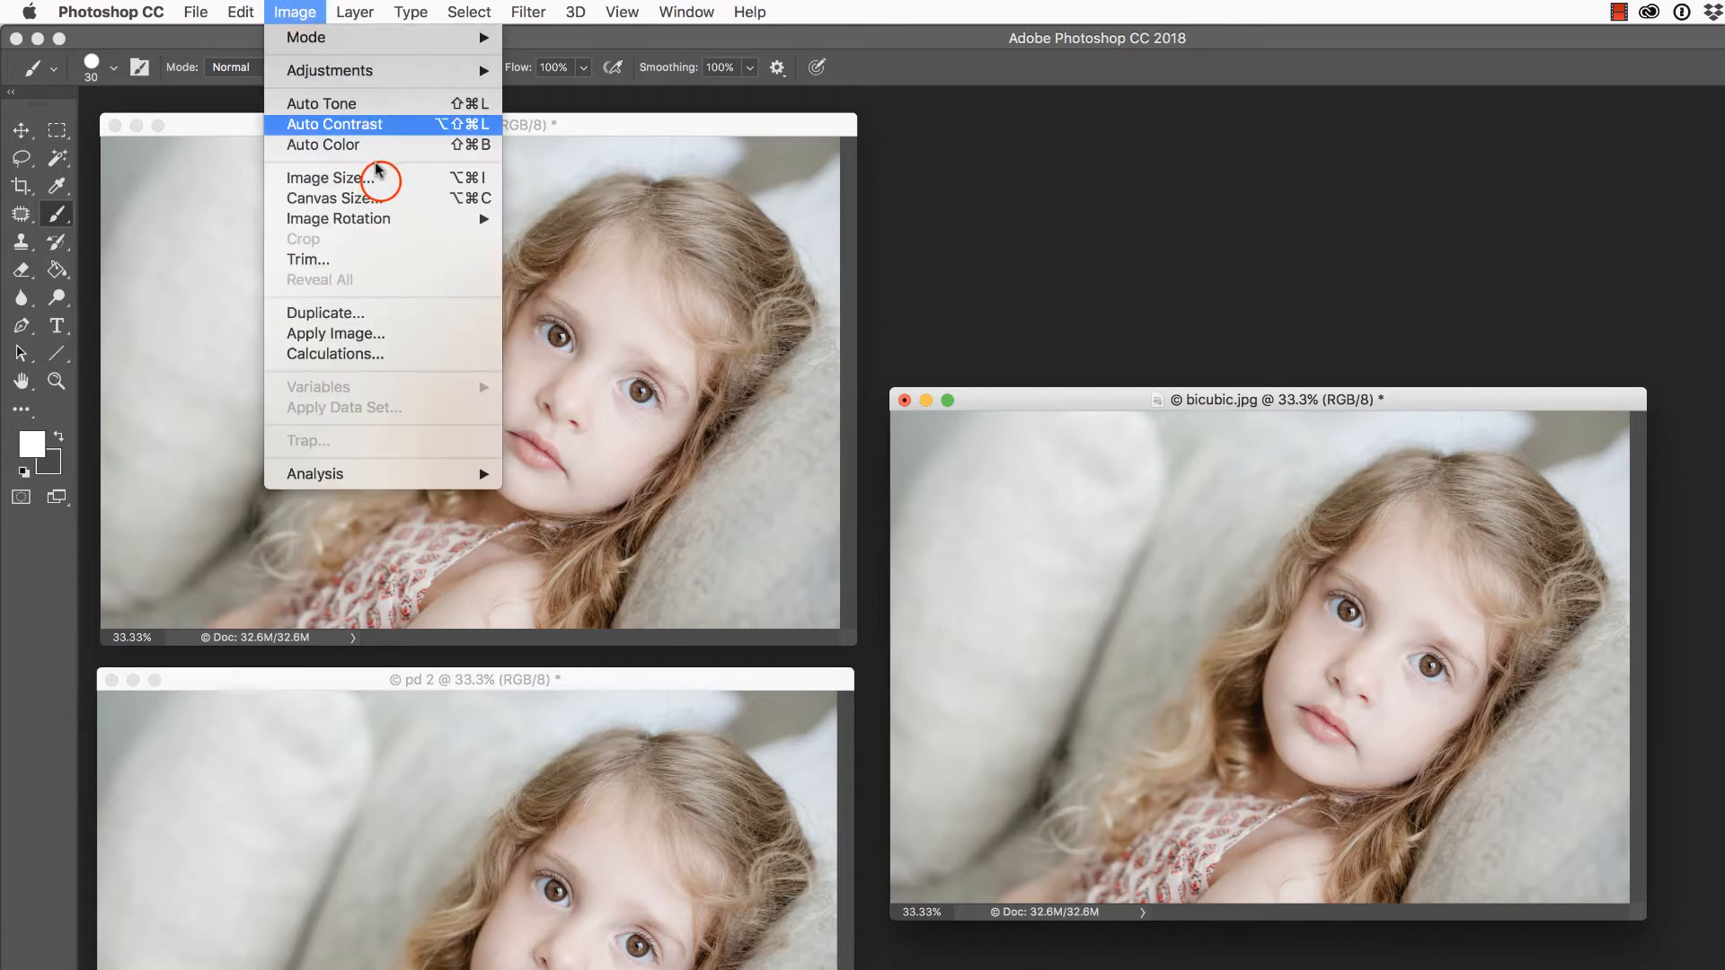
pyautogui.click(333, 177)
pyautogui.write('300')
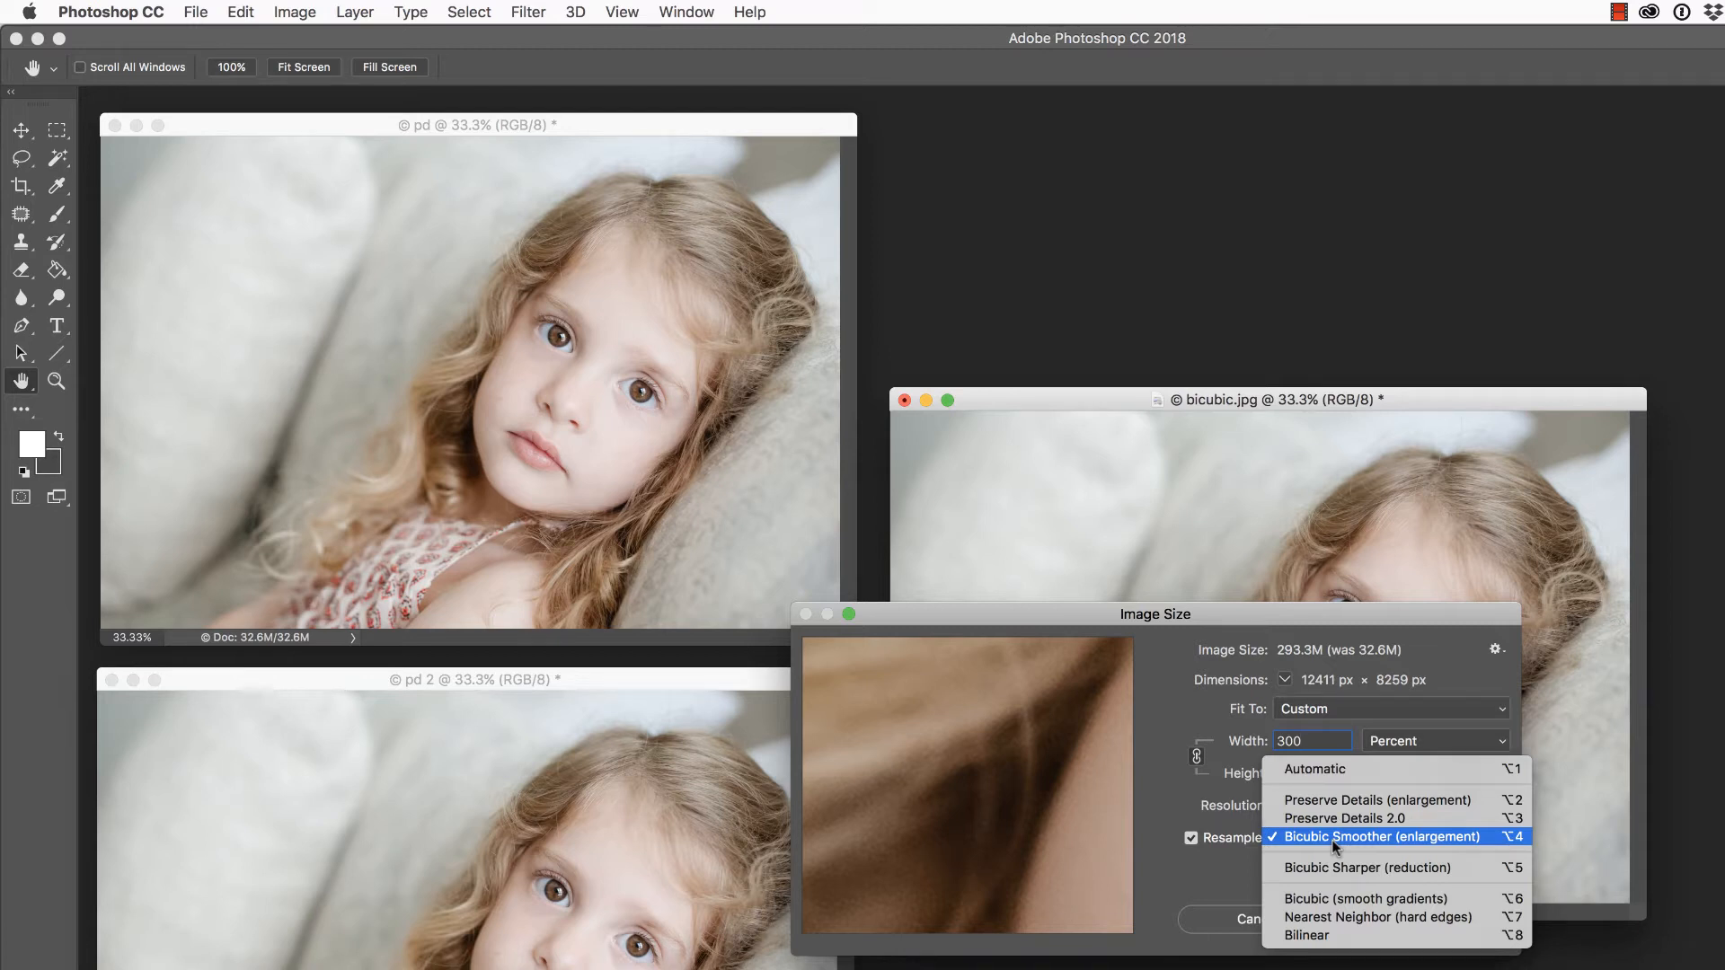
pyautogui.click(1380, 837)
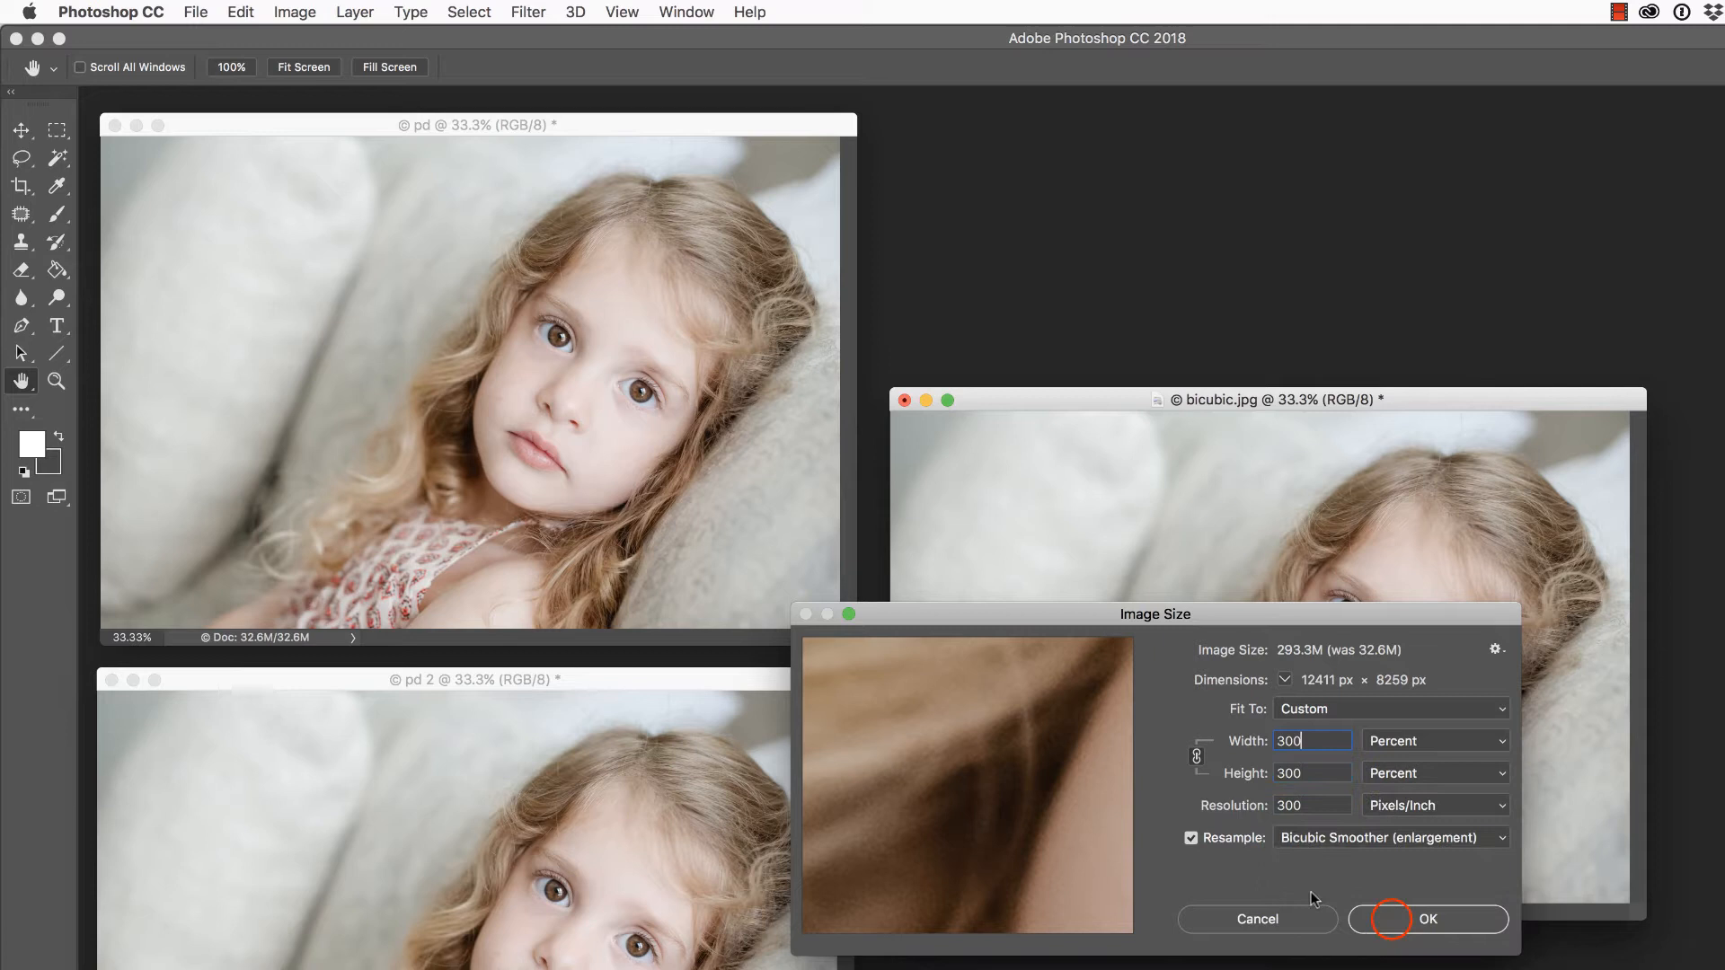
pyautogui.click(1426, 918)
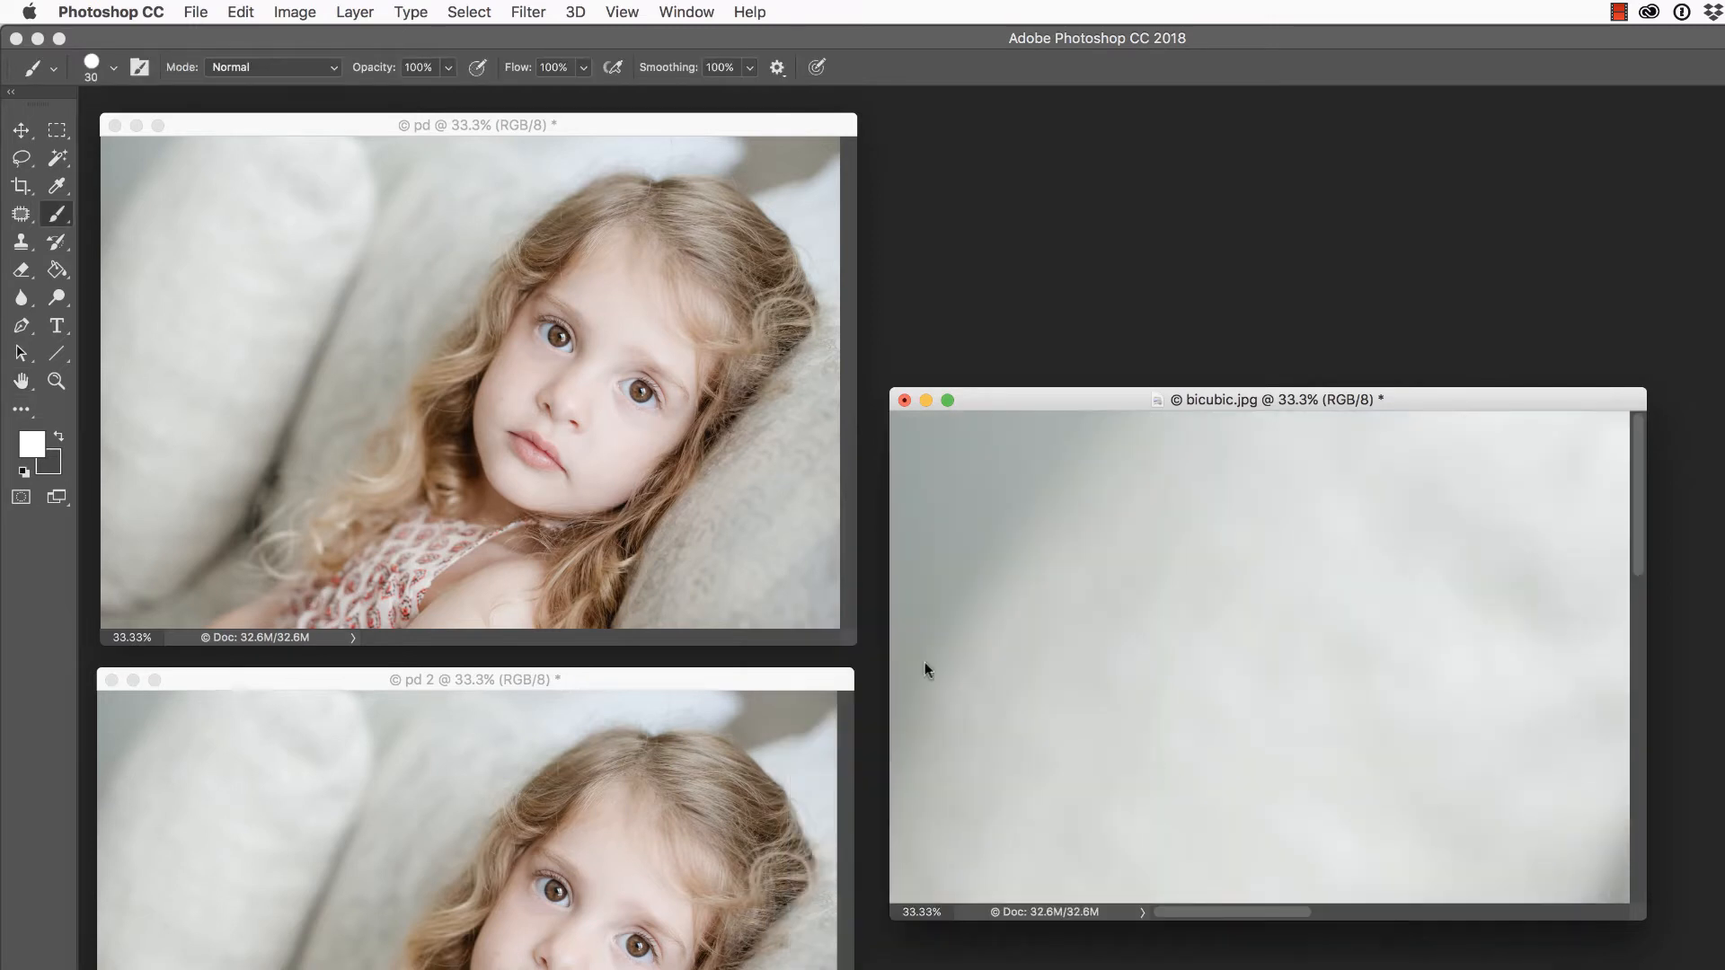
# Set up a 300 percent Image Size enlargement for pd with Preserve Details (enlargement)
pyautogui.click(293, 12)
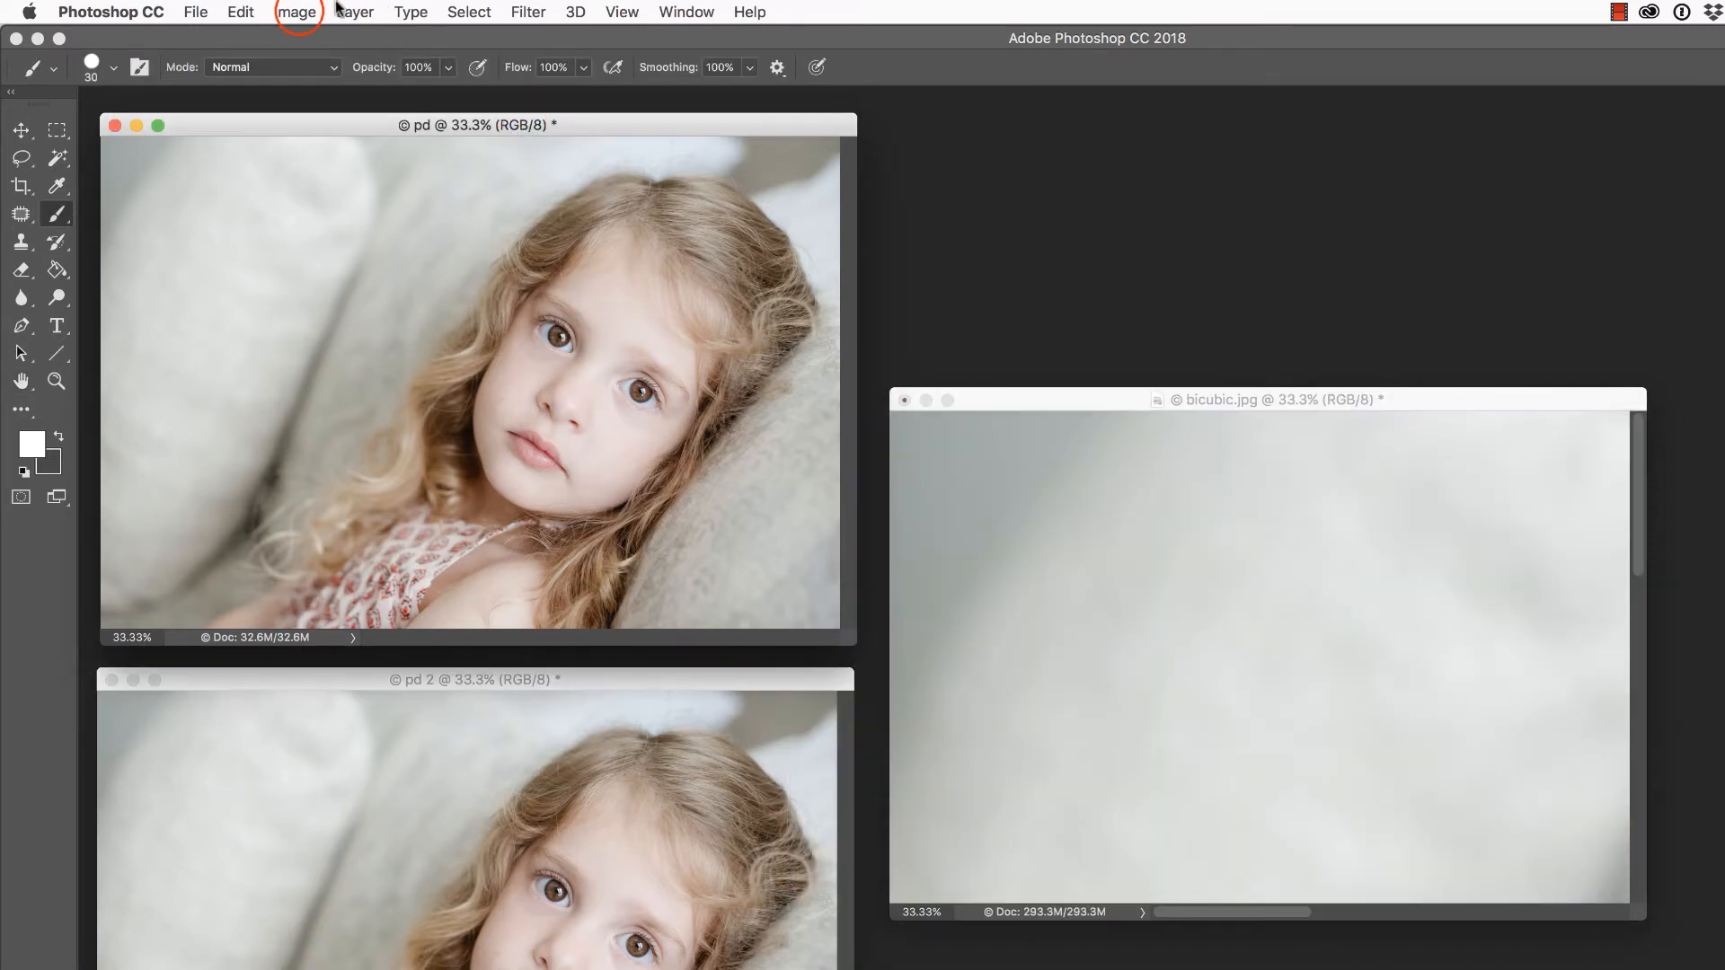
pyautogui.click(294, 12)
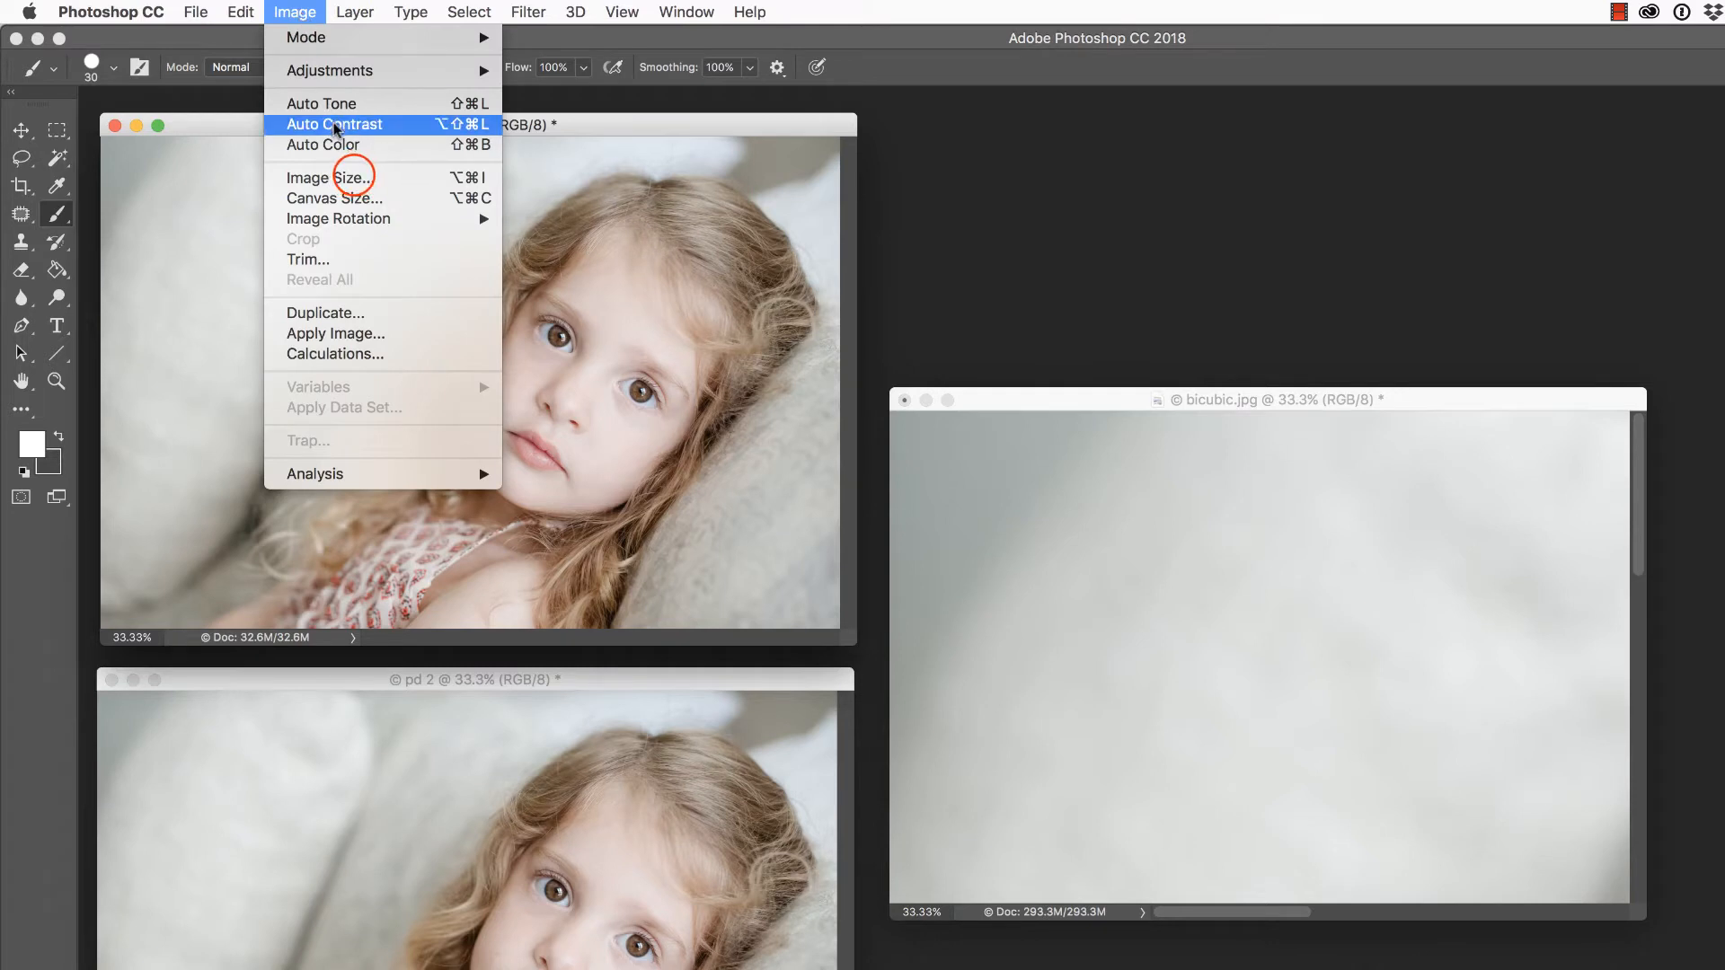
pyautogui.click(325, 177)
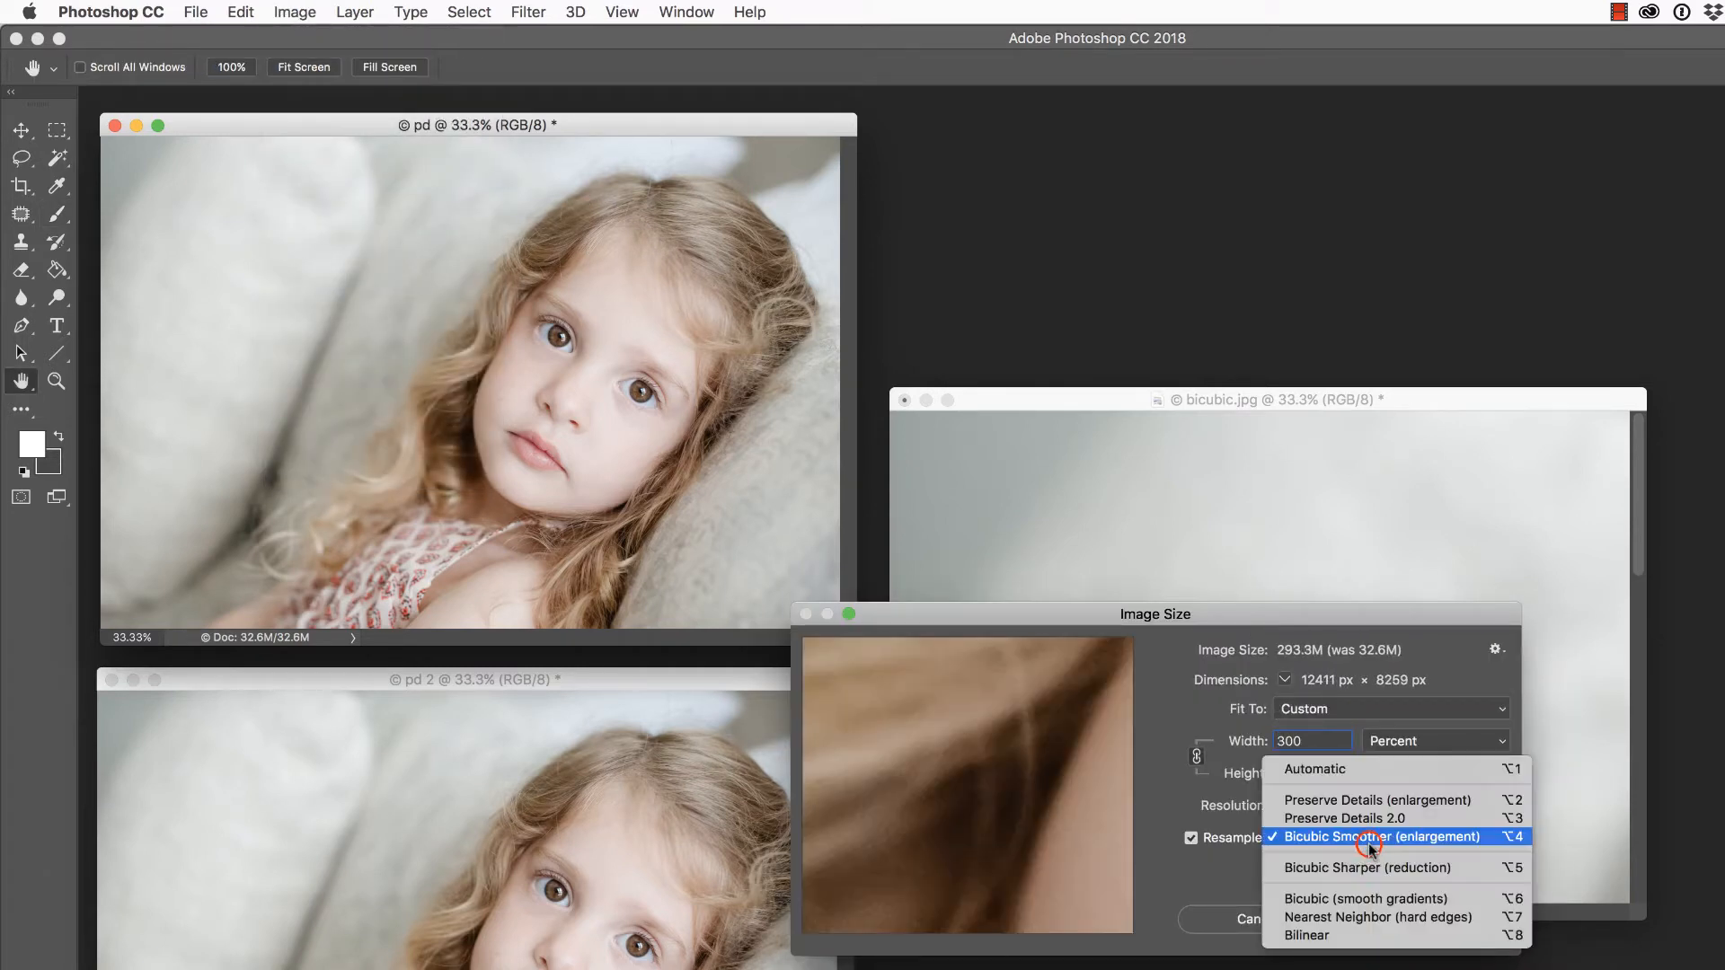
pyautogui.moveTo(1376, 800)
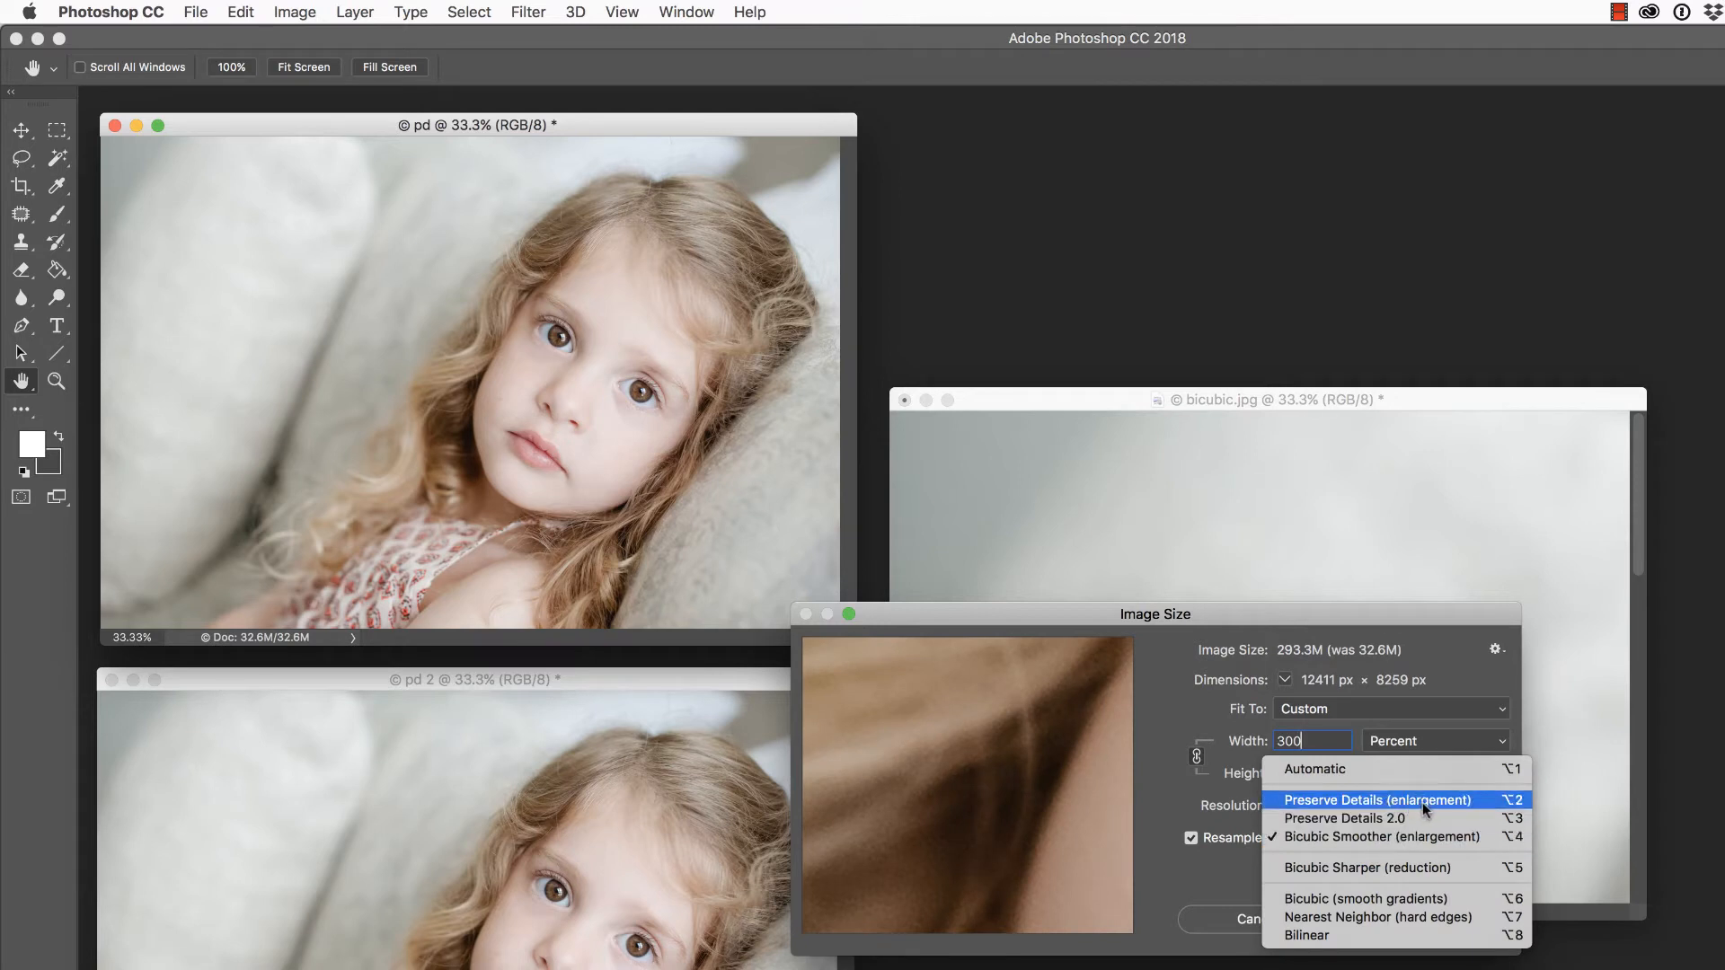
pyautogui.click(1376, 800)
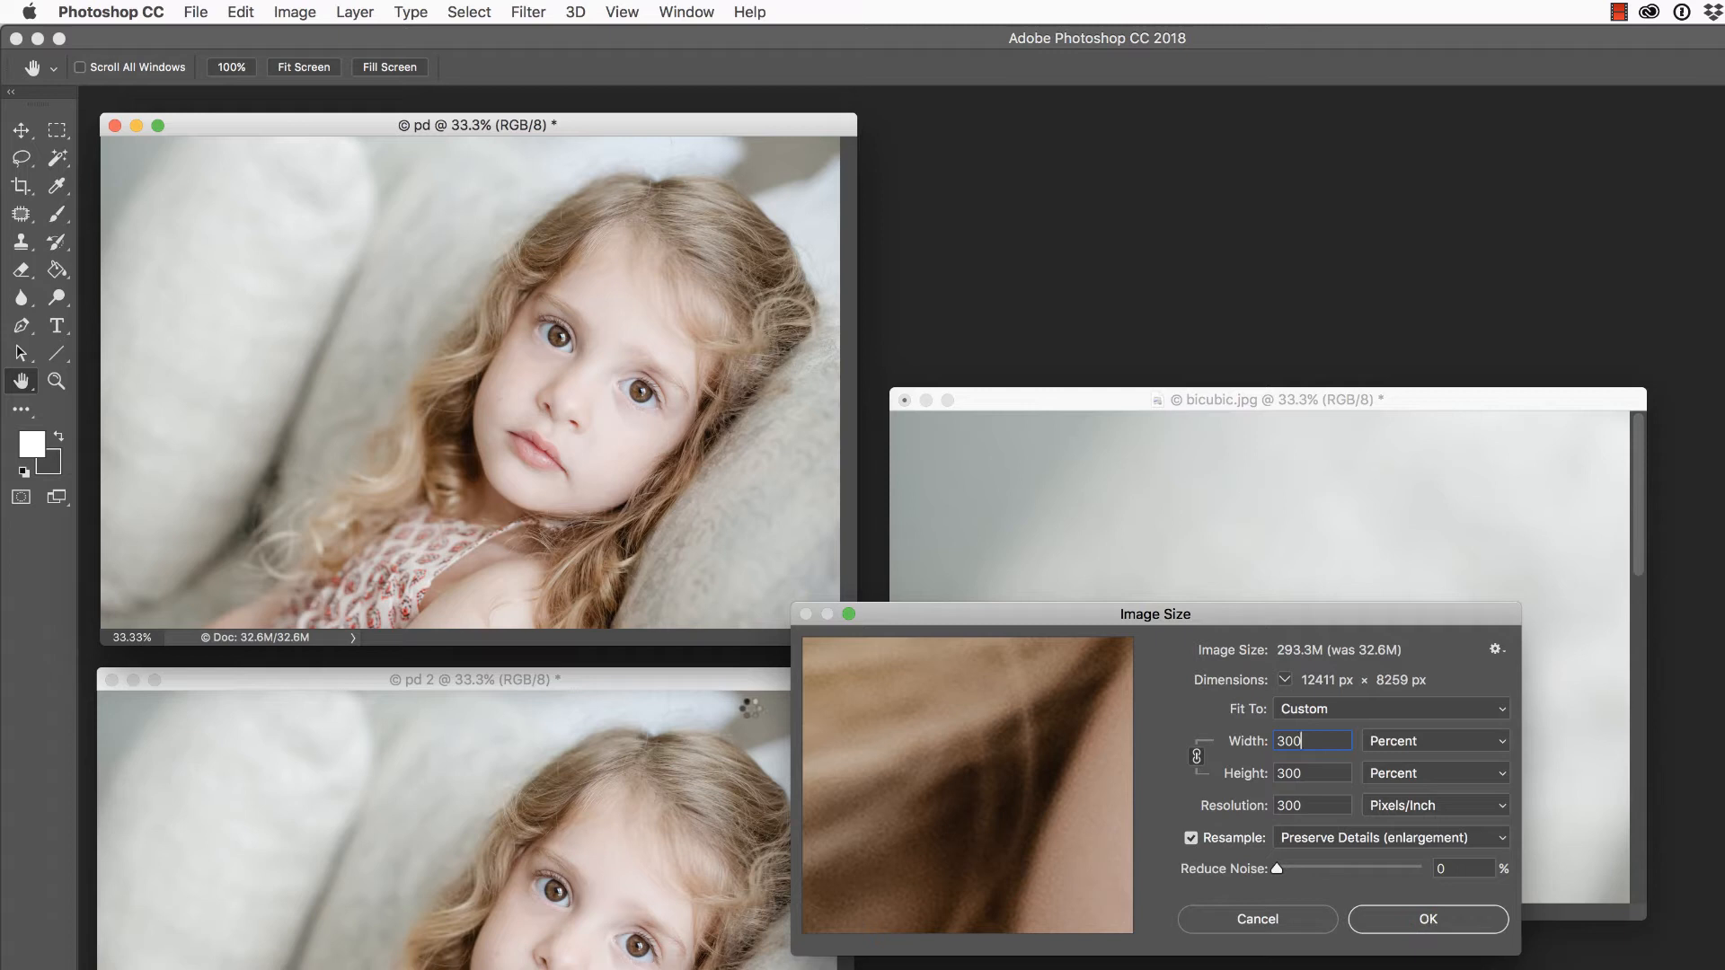
# Apply pd's enlargement, then enlarge pd 2 to 300 percent with Preserve Details 2.0
pyautogui.click(293, 12)
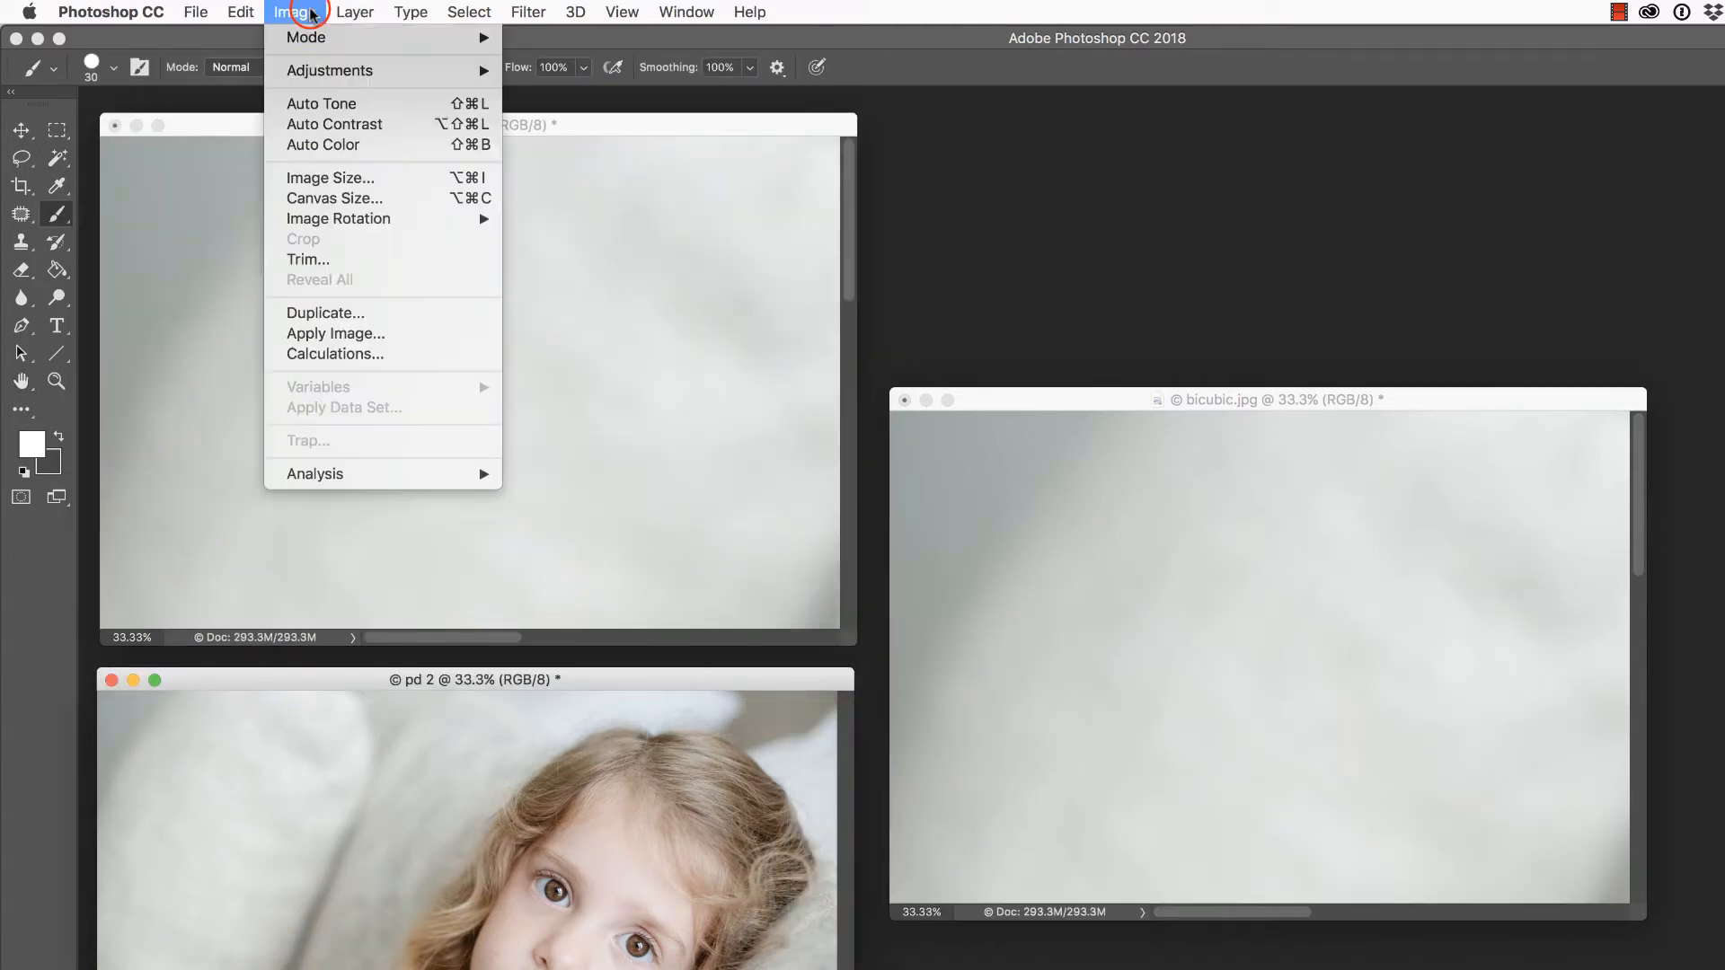
pyautogui.click(329, 177)
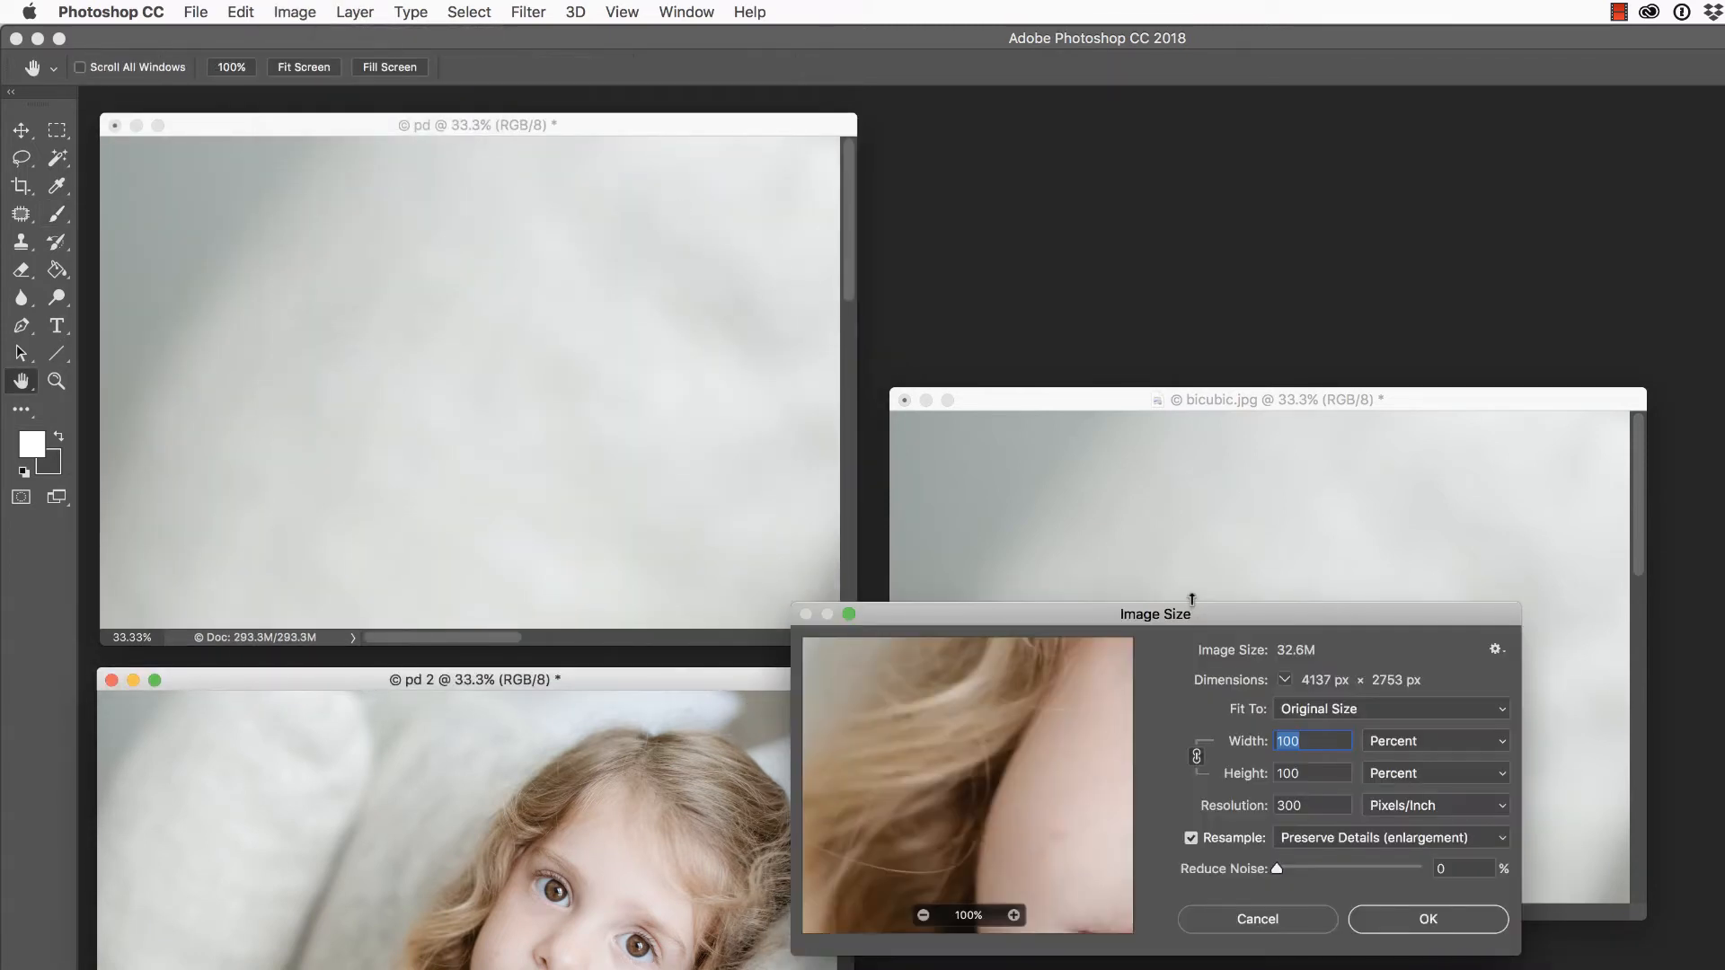
pyautogui.click(1392, 838)
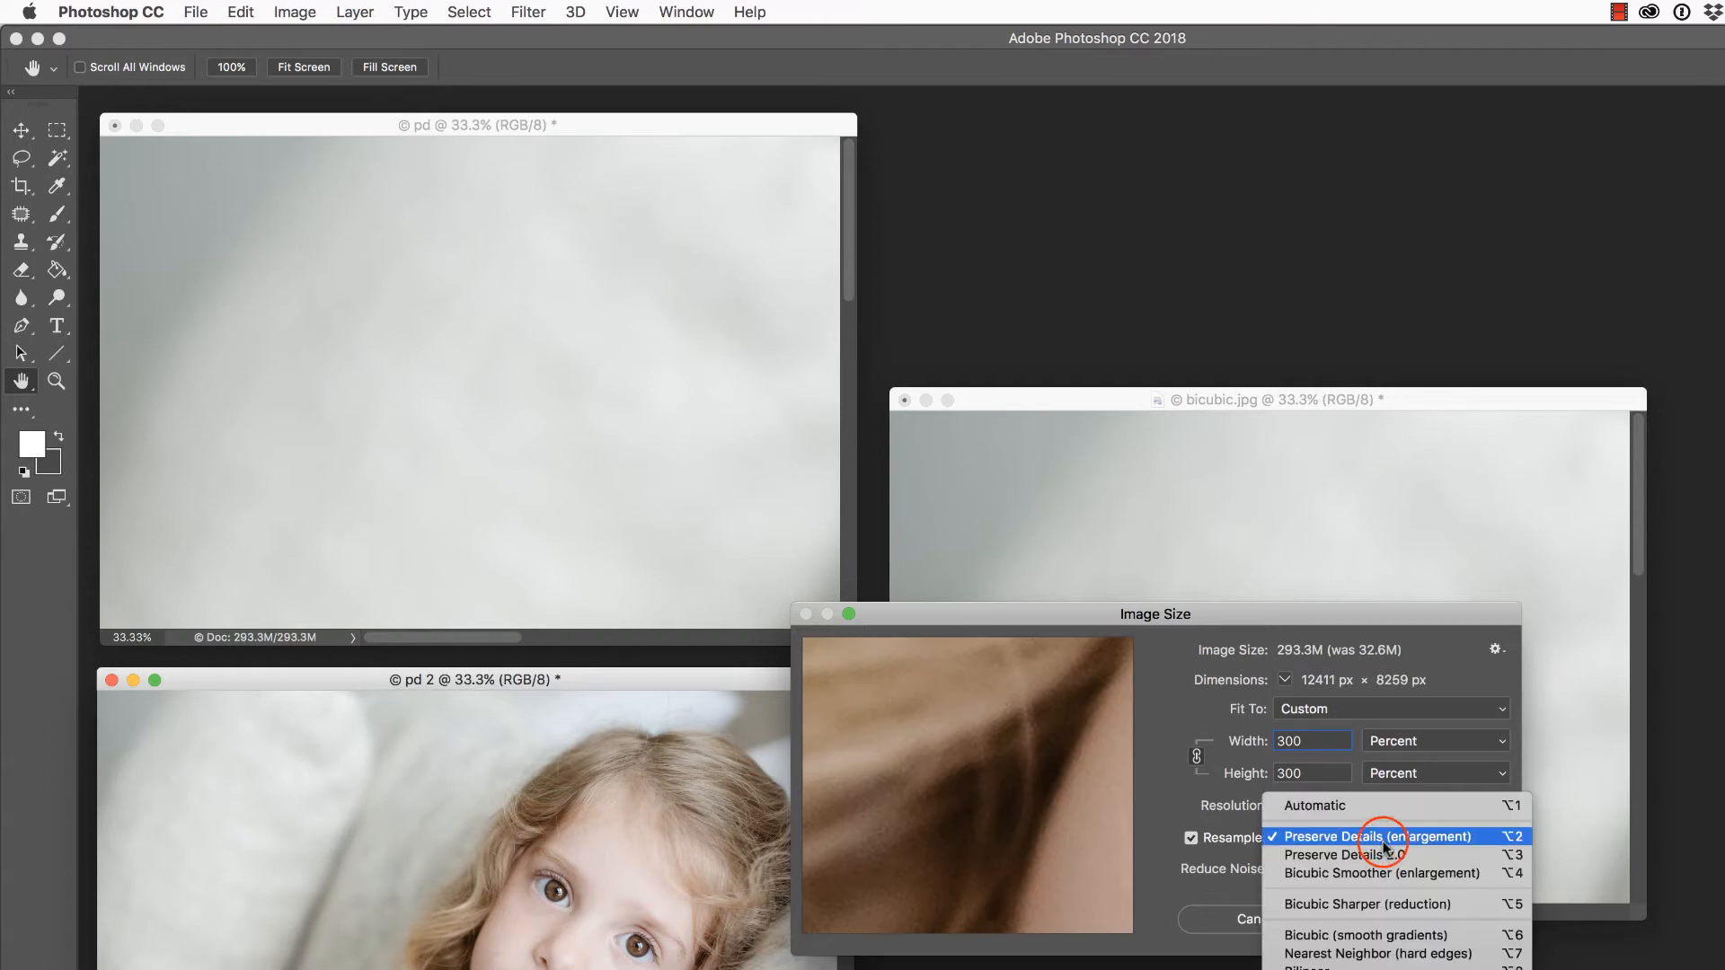
pyautogui.moveTo(1344, 855)
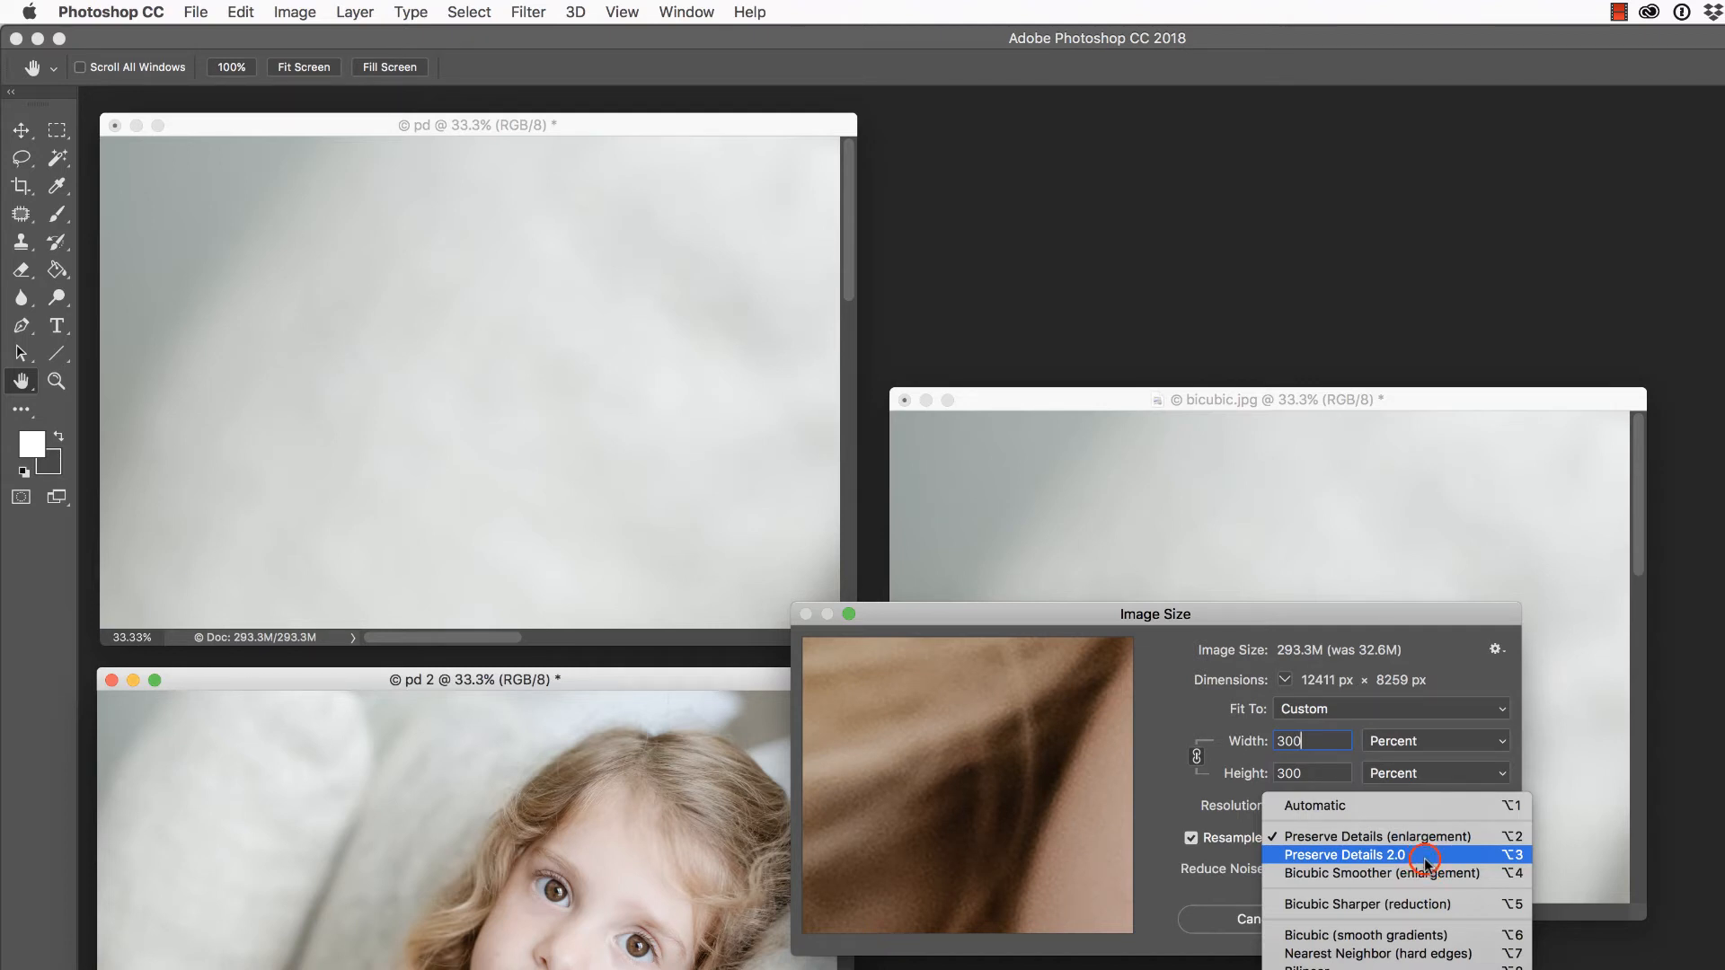
pyautogui.click(1344, 854)
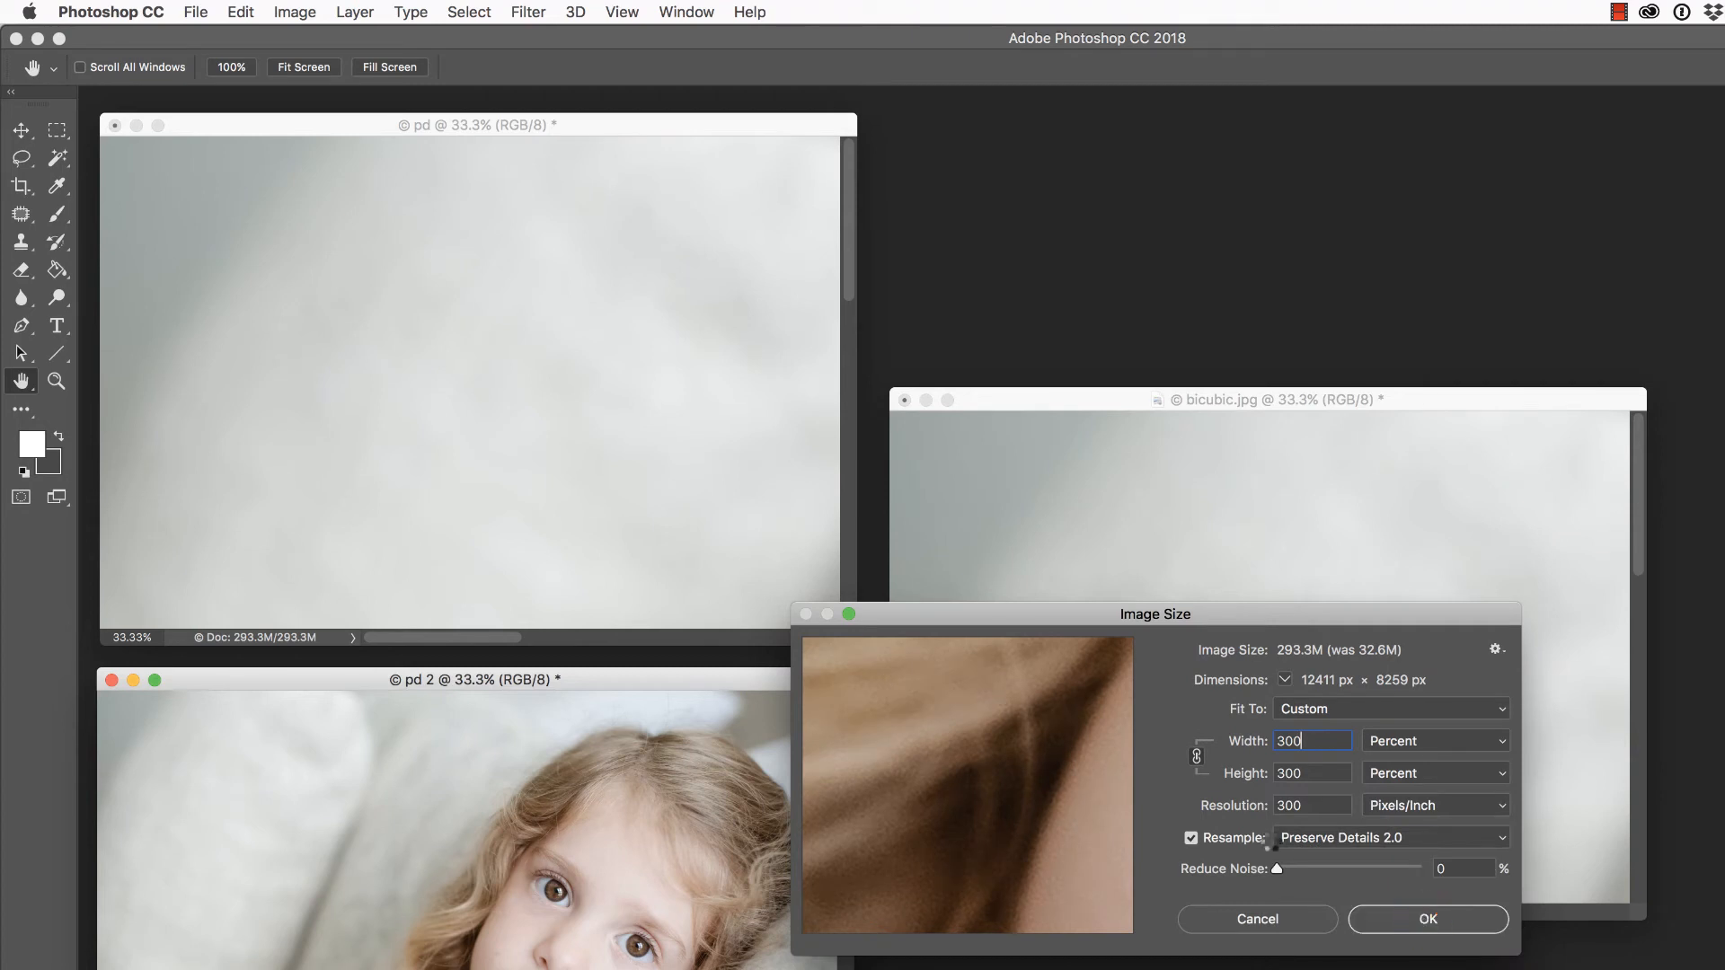
pyautogui.click(1425, 918)
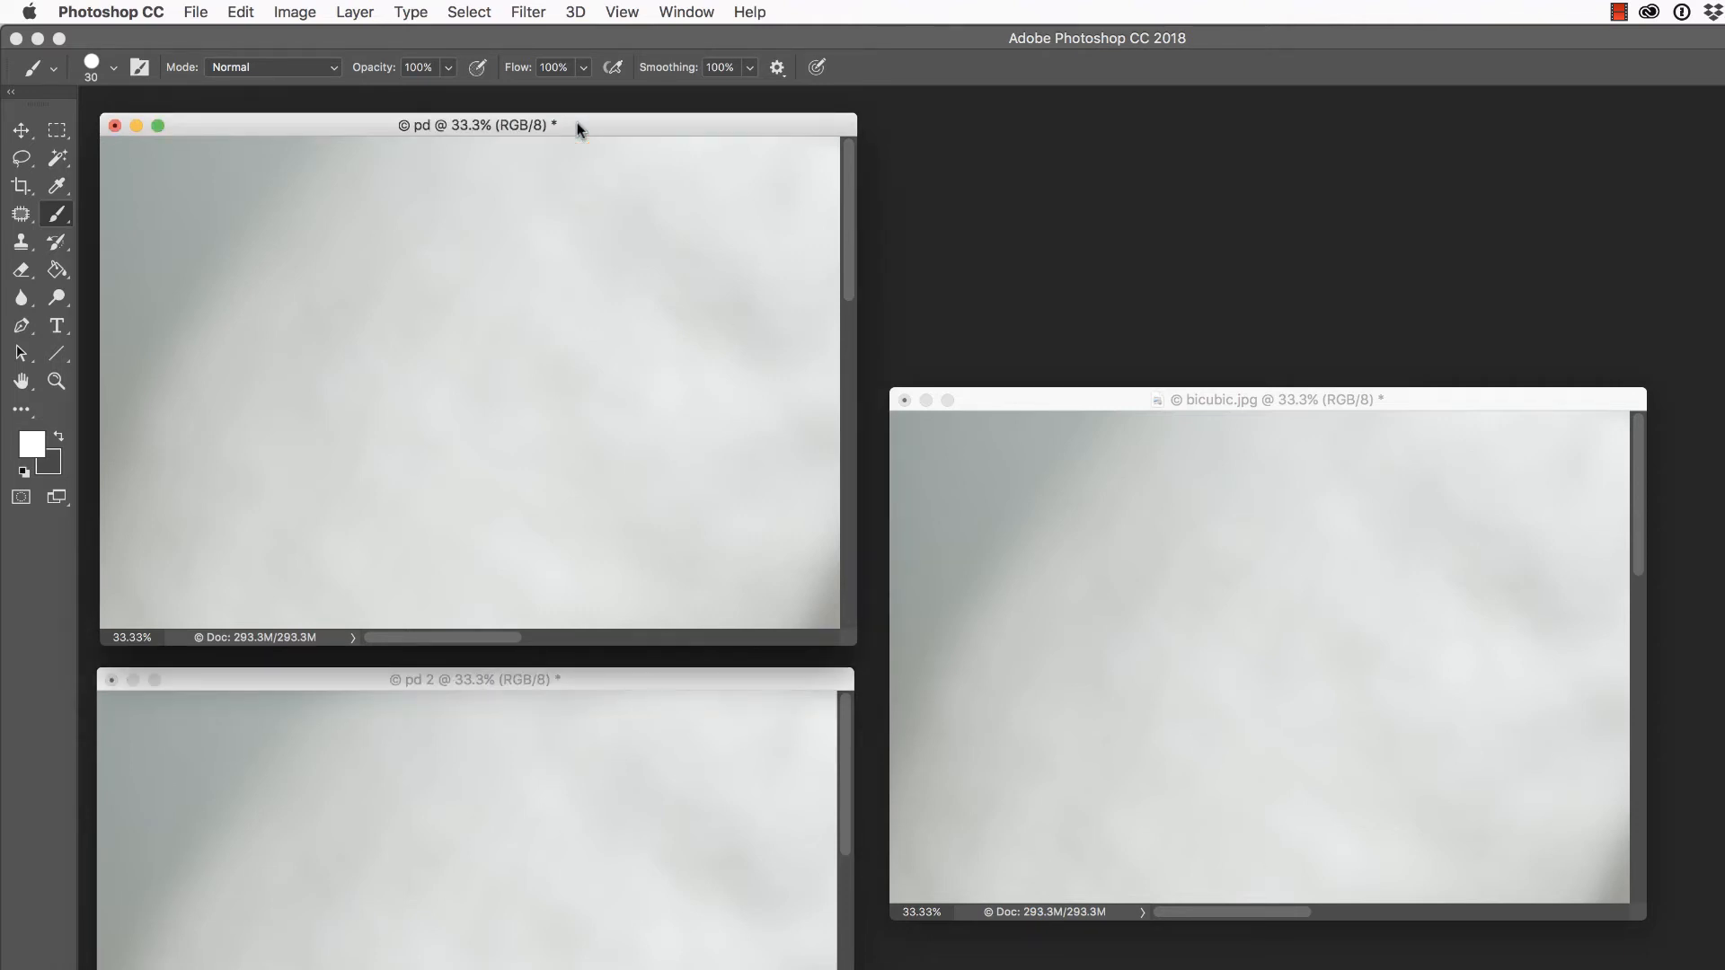
# Rename the first added layer in bicubic.jpg to pd1.0
pyautogui.click(20, 129)
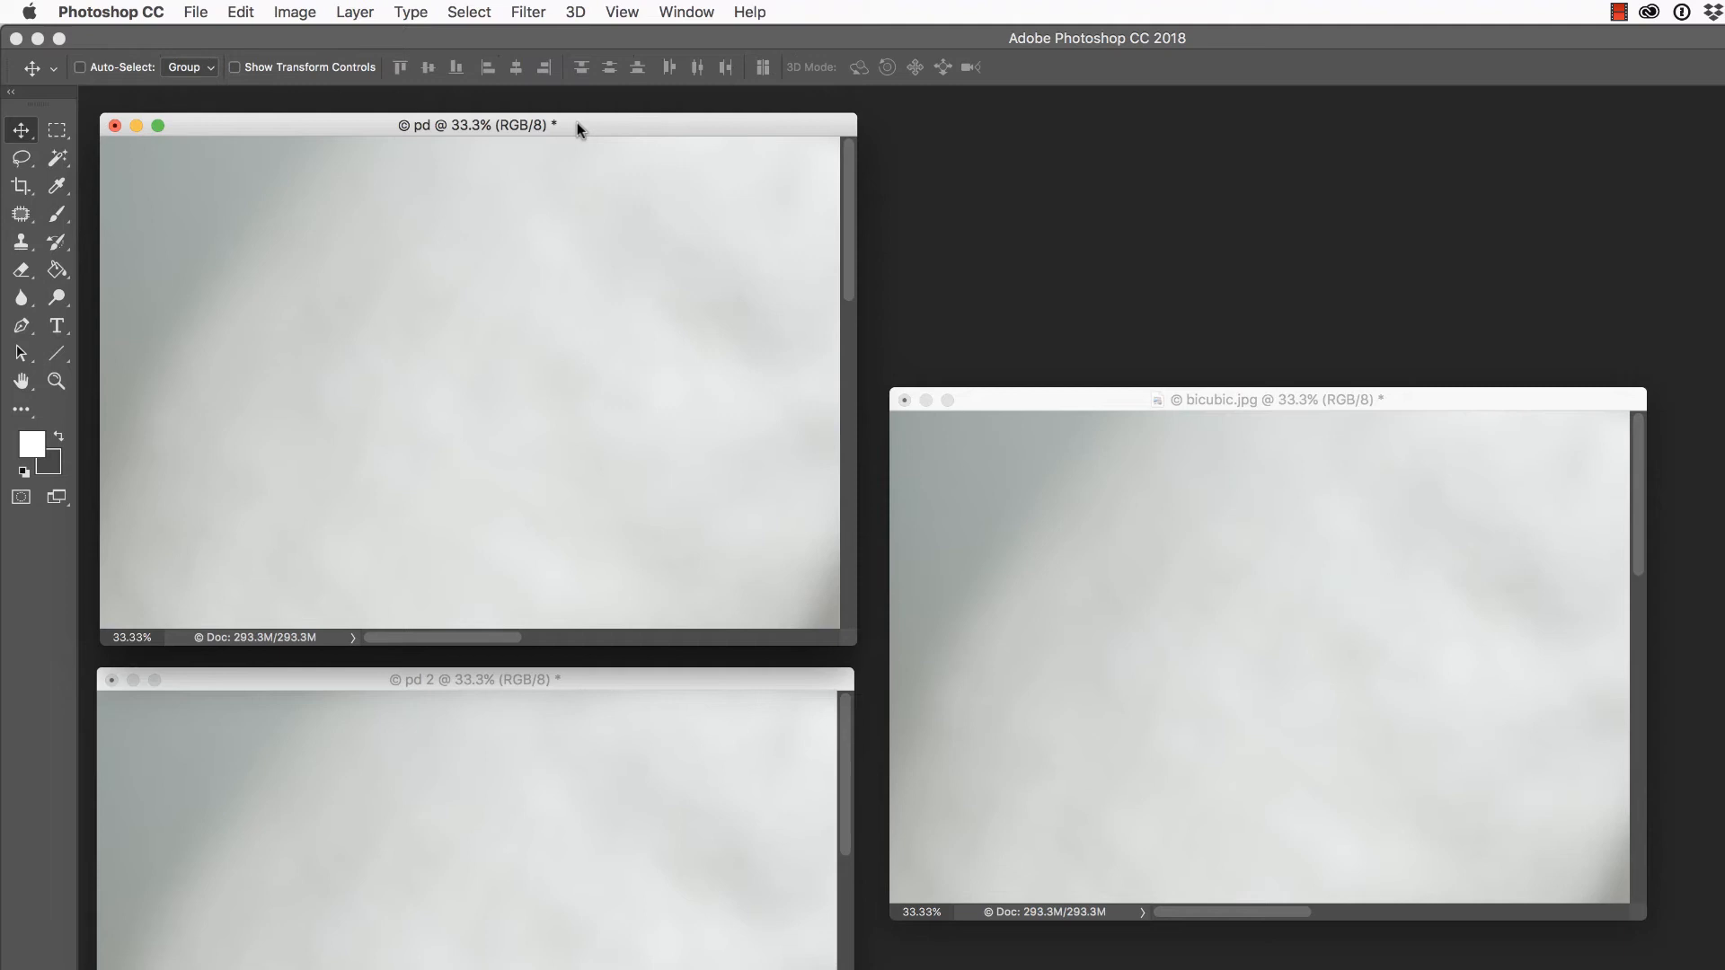
pyautogui.moveTo(539, 343)
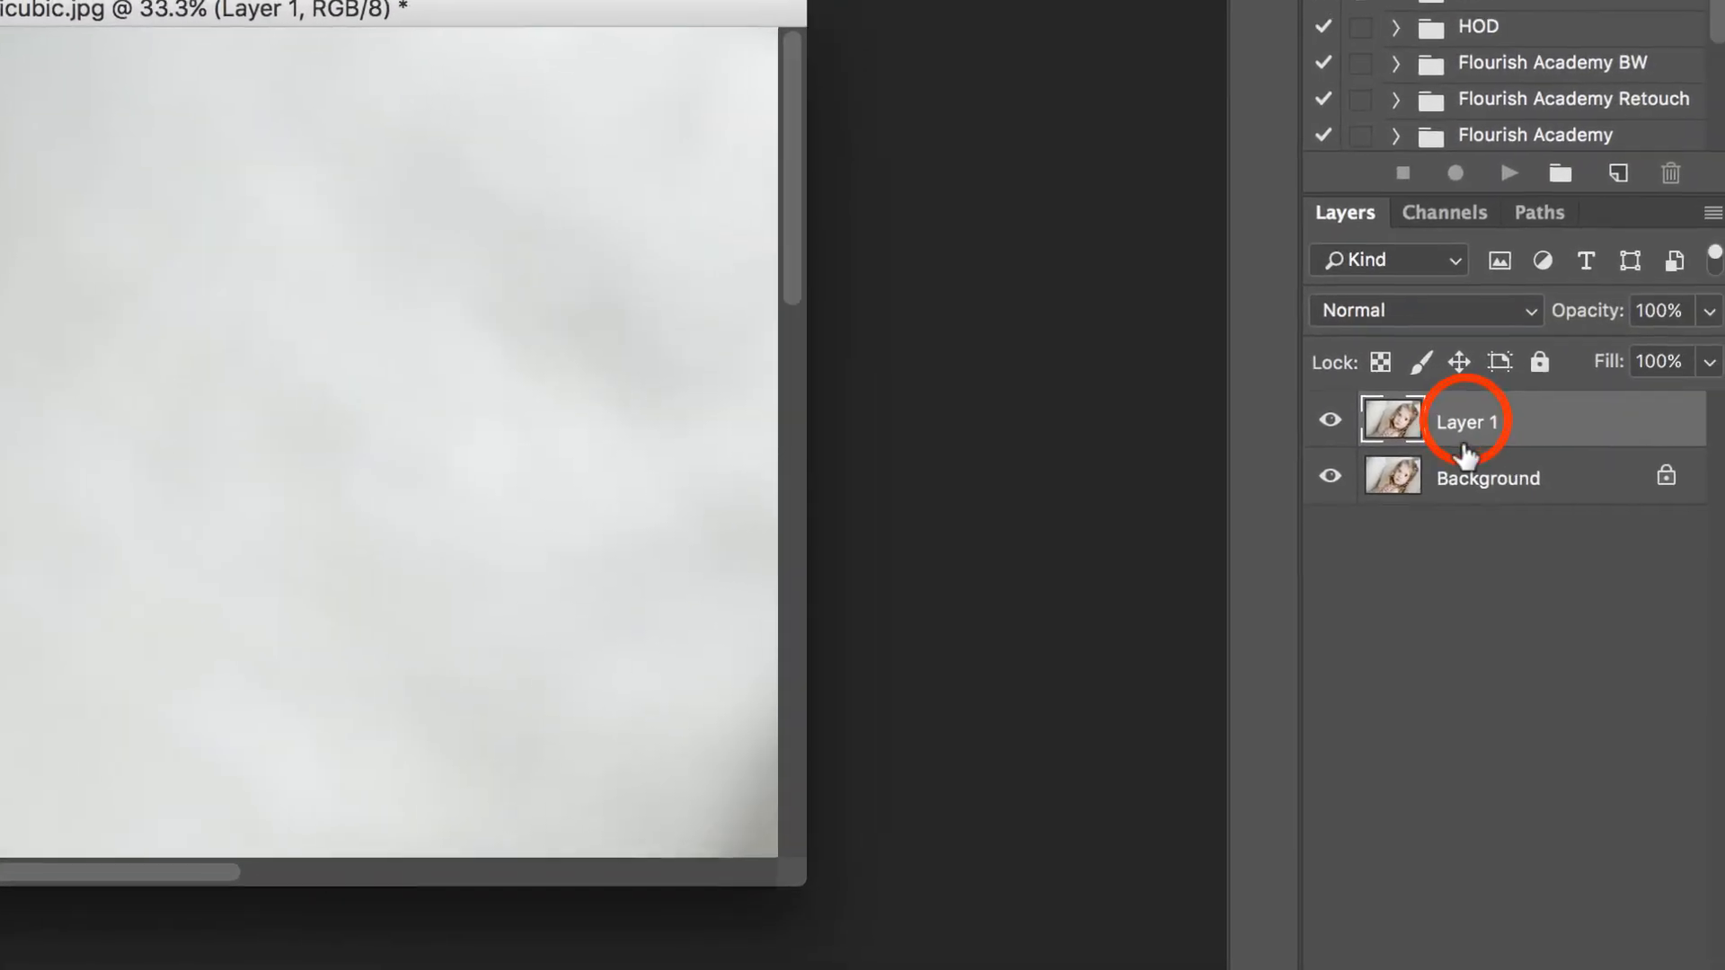
pyautogui.doubleClick(1467, 421)
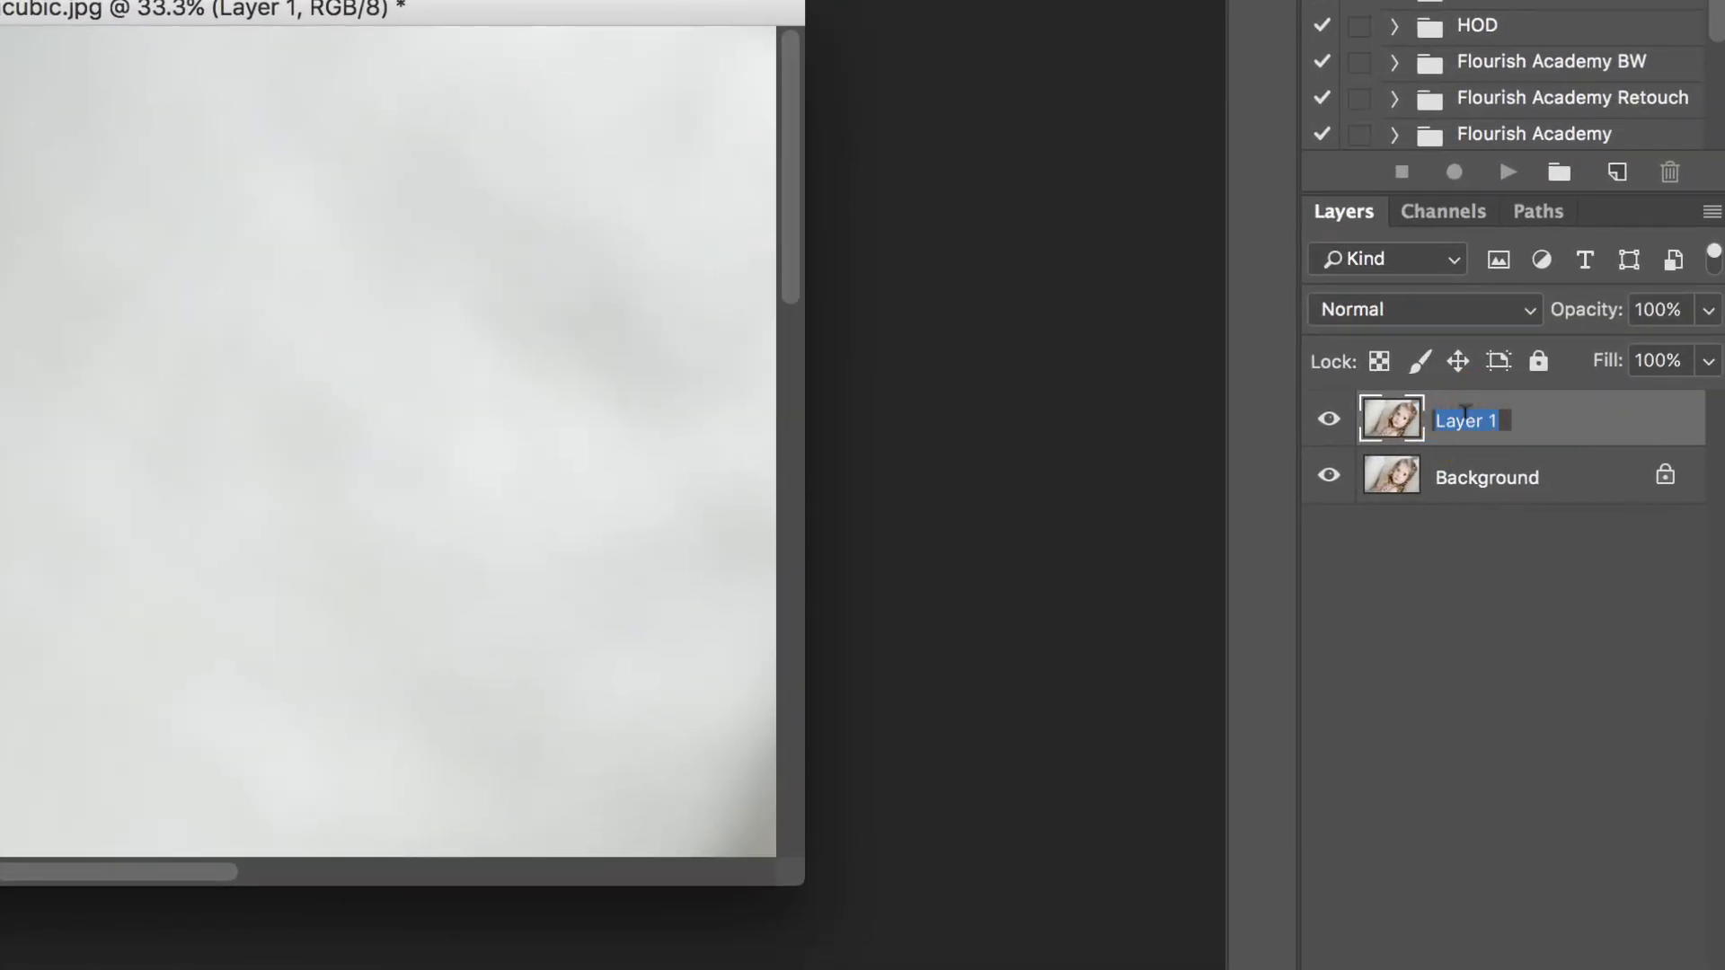
pyautogui.write('pd1.0')
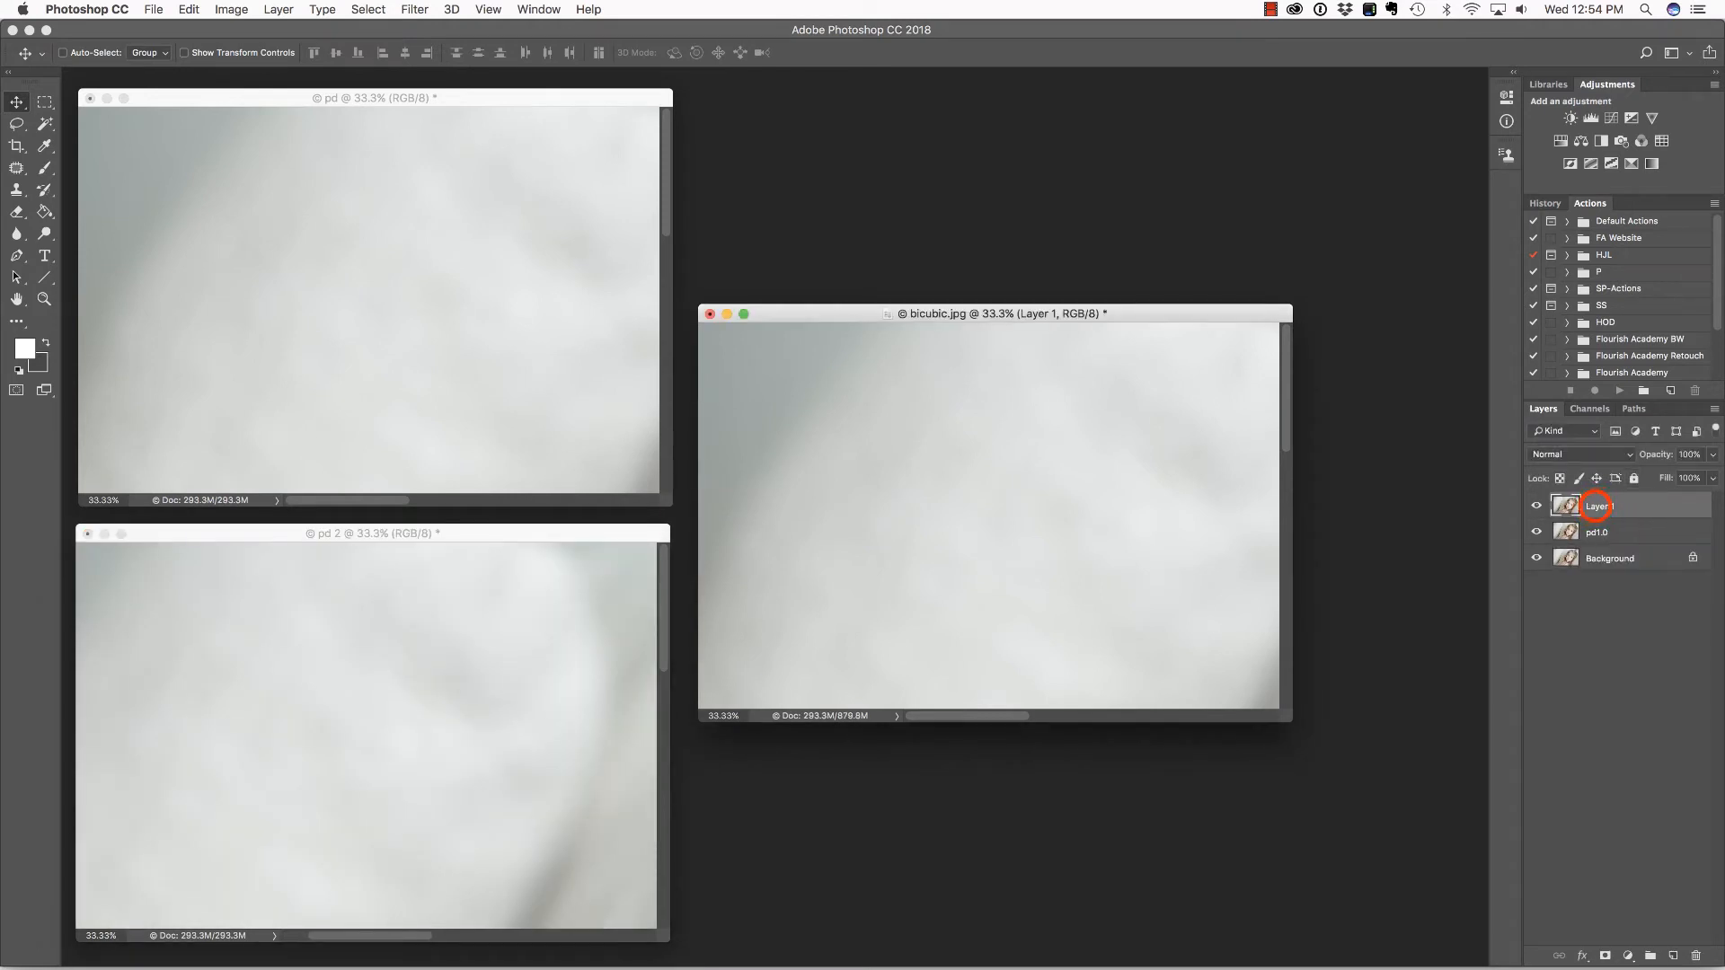
# Rename the second layer pd2.0 and close pd without saving
pyautogui.doubleClick(1597, 505)
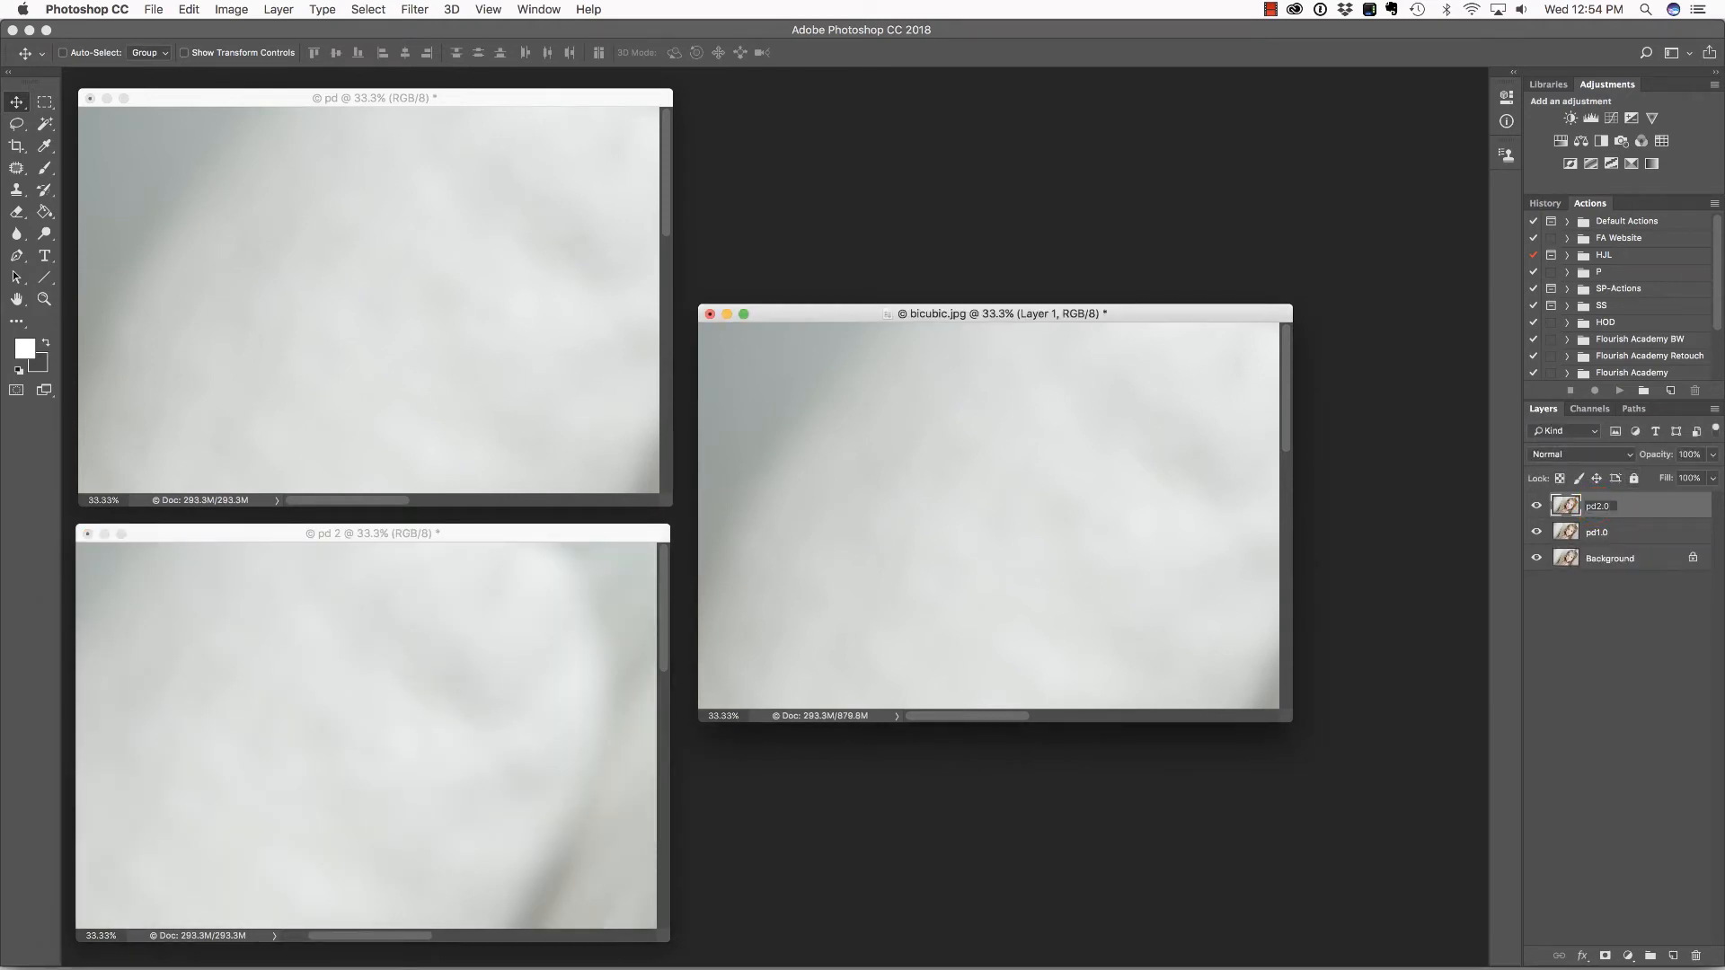
pyautogui.click(1596, 505)
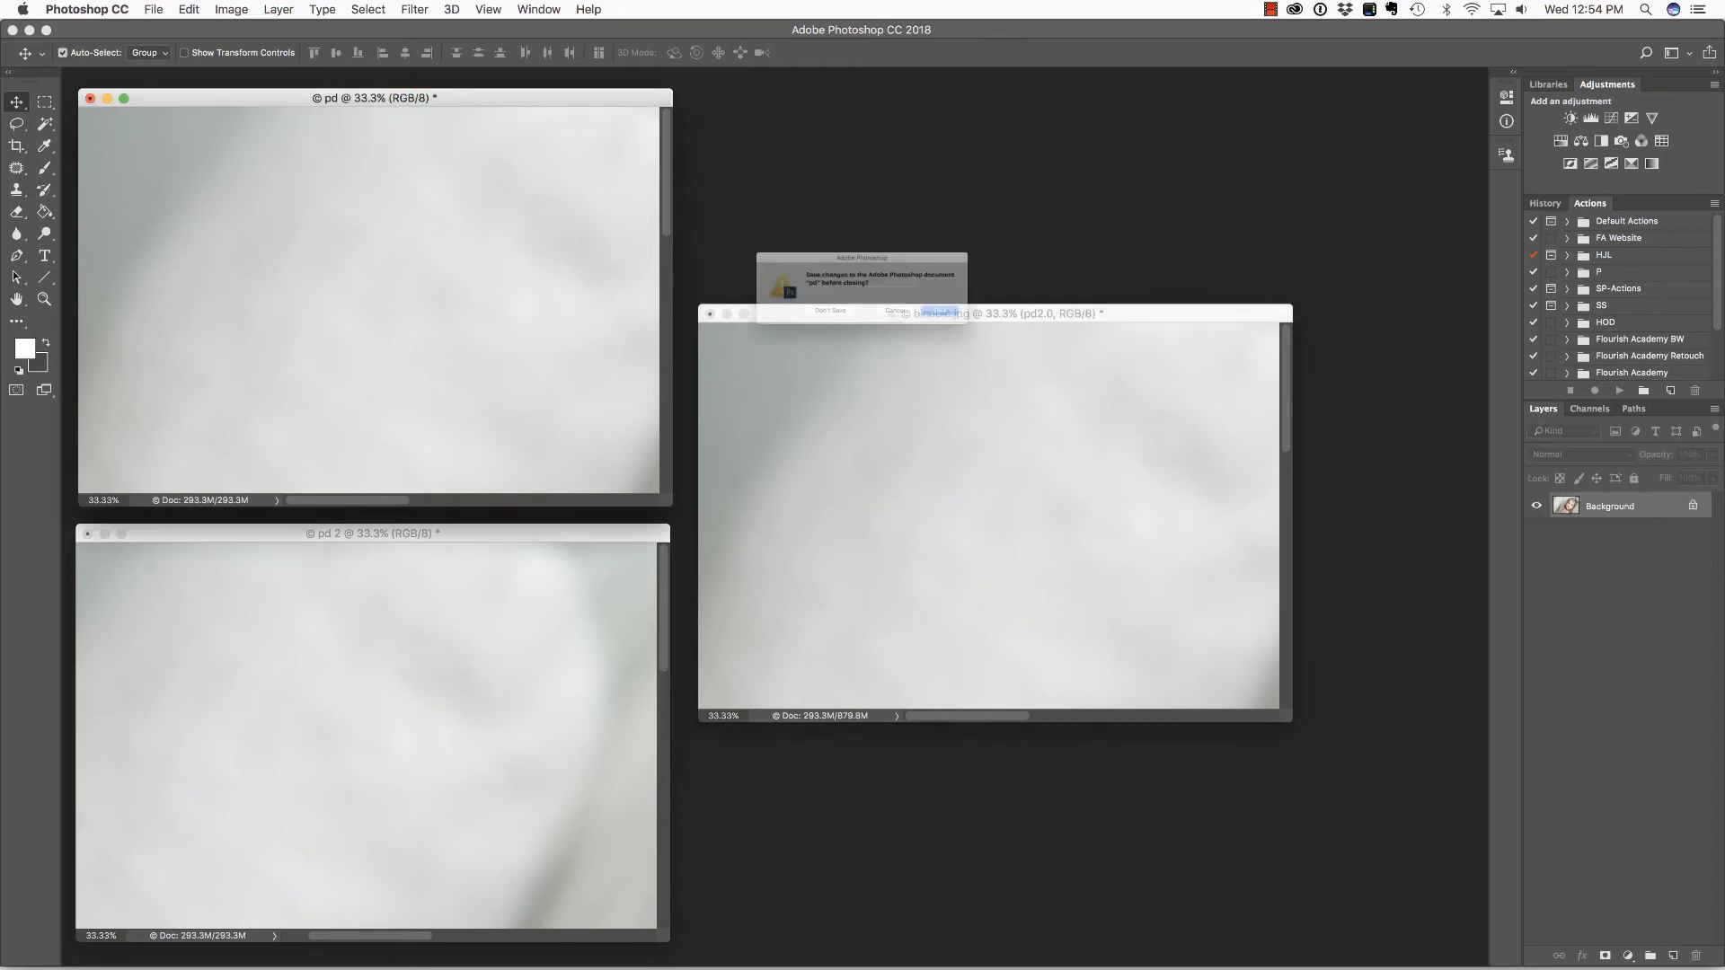
pyautogui.click(830, 312)
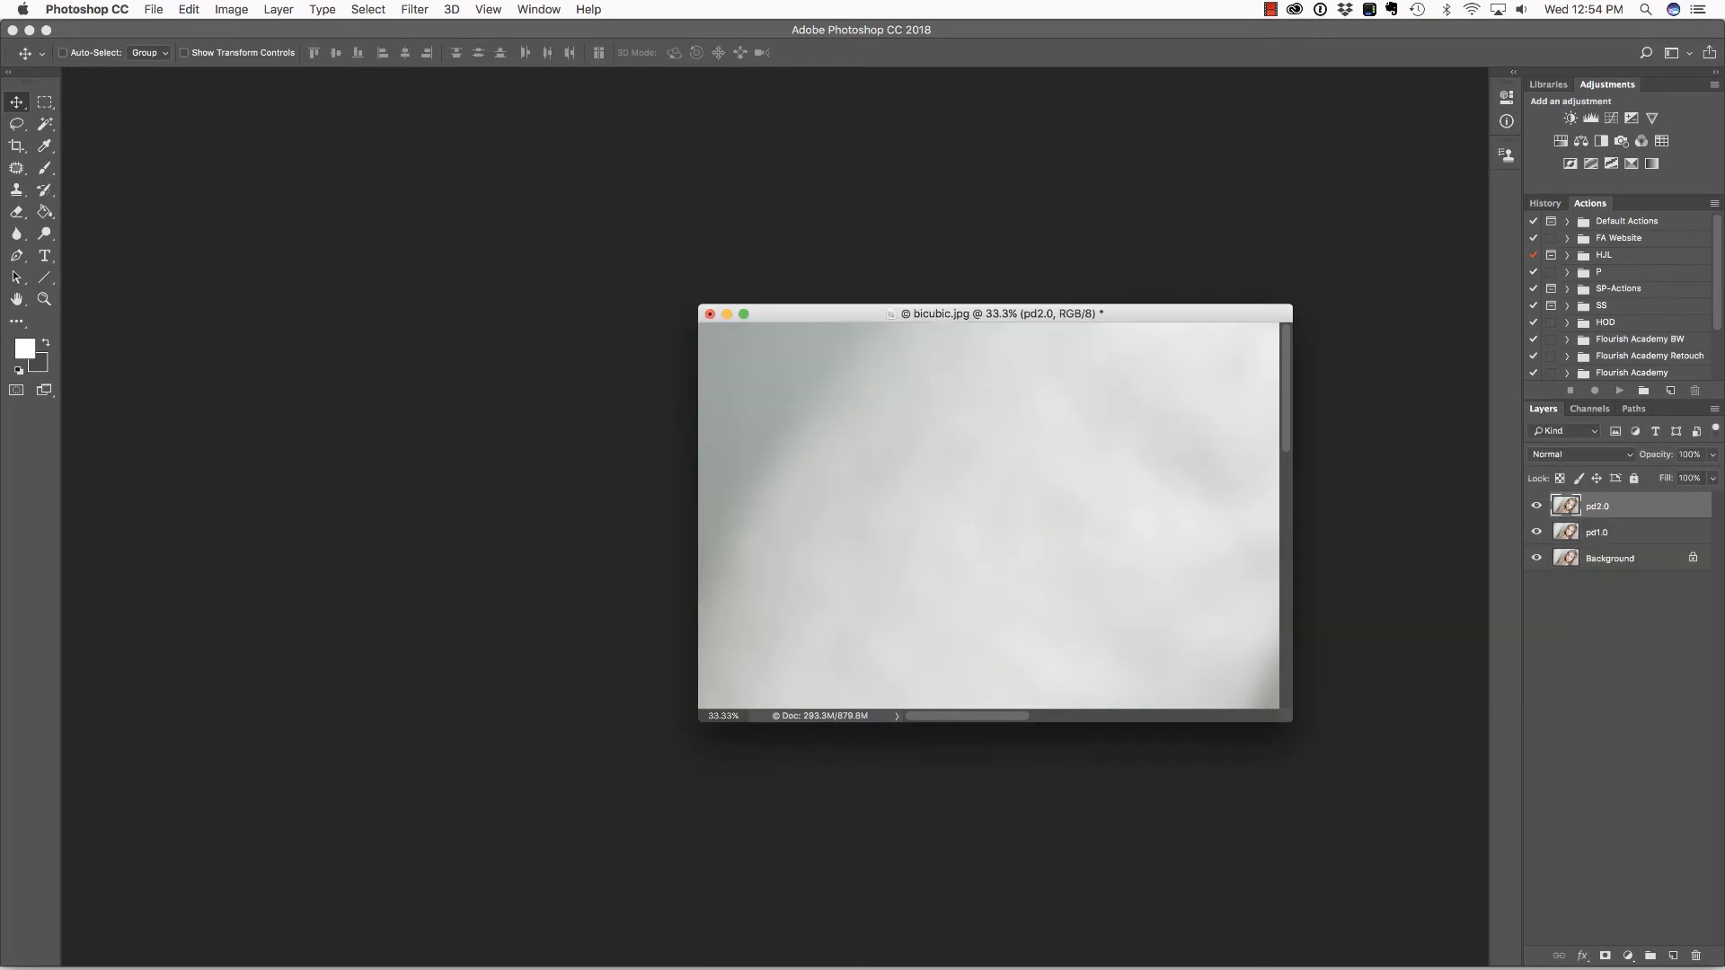
# Zoom to the eyes and show pd1.0 over the bicubic background, pd2.0 hidden
pyautogui.click(744, 314)
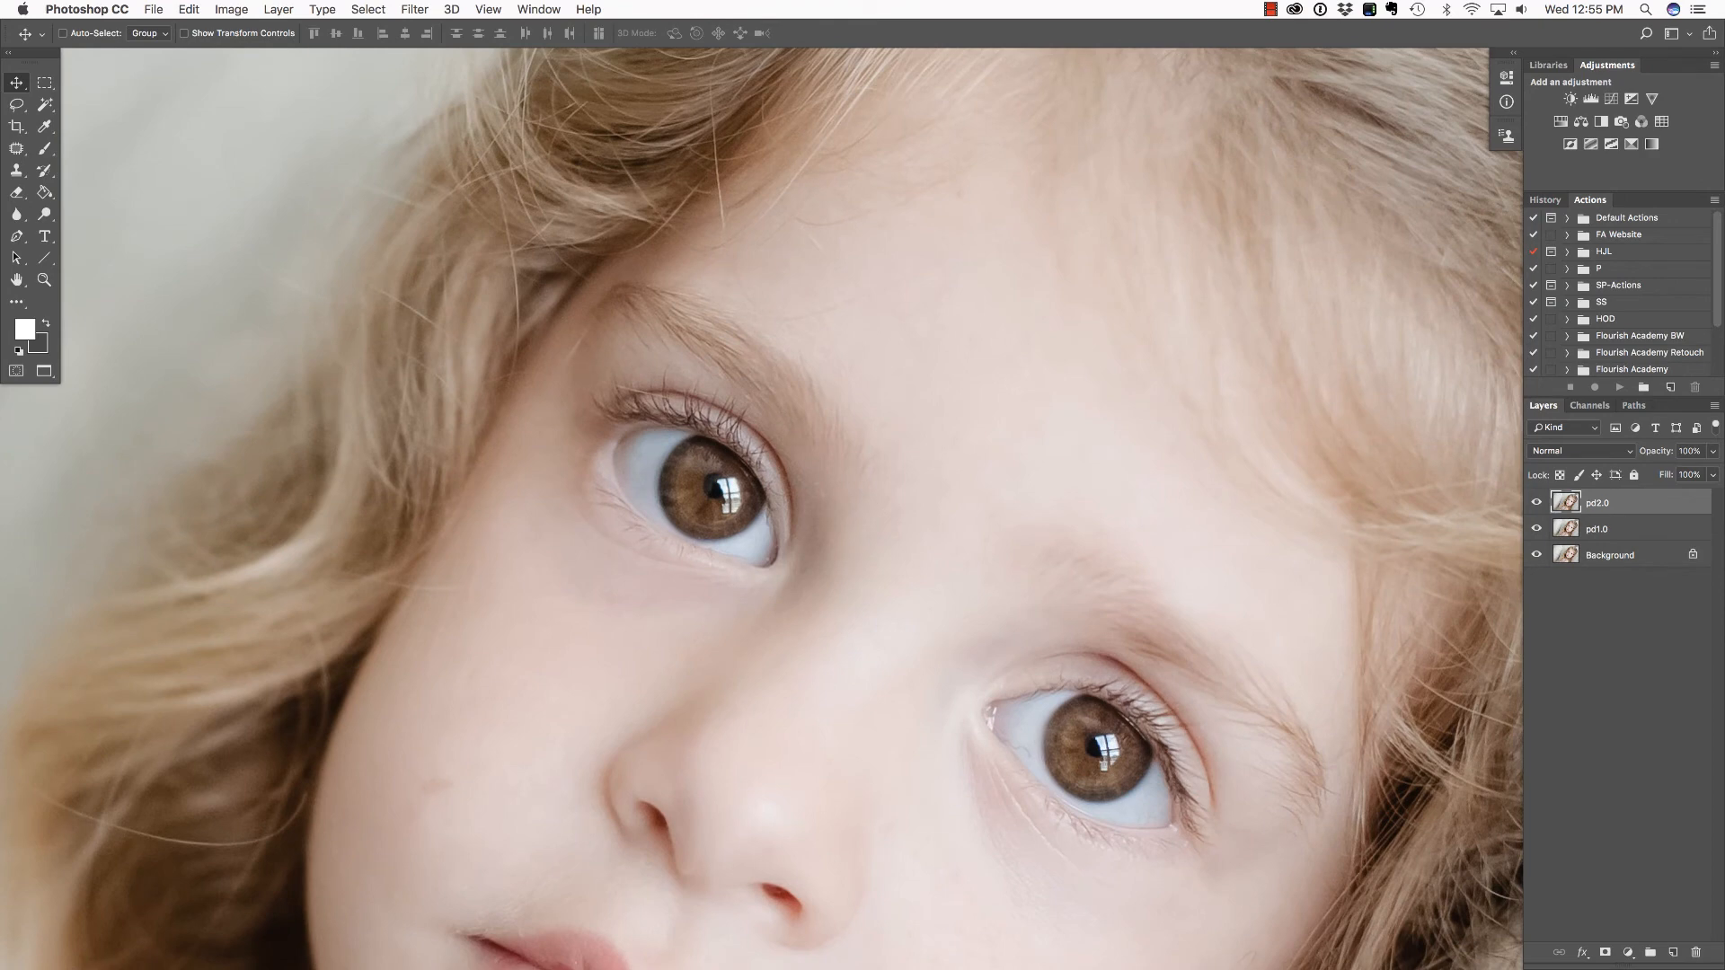
pyautogui.click(1536, 503)
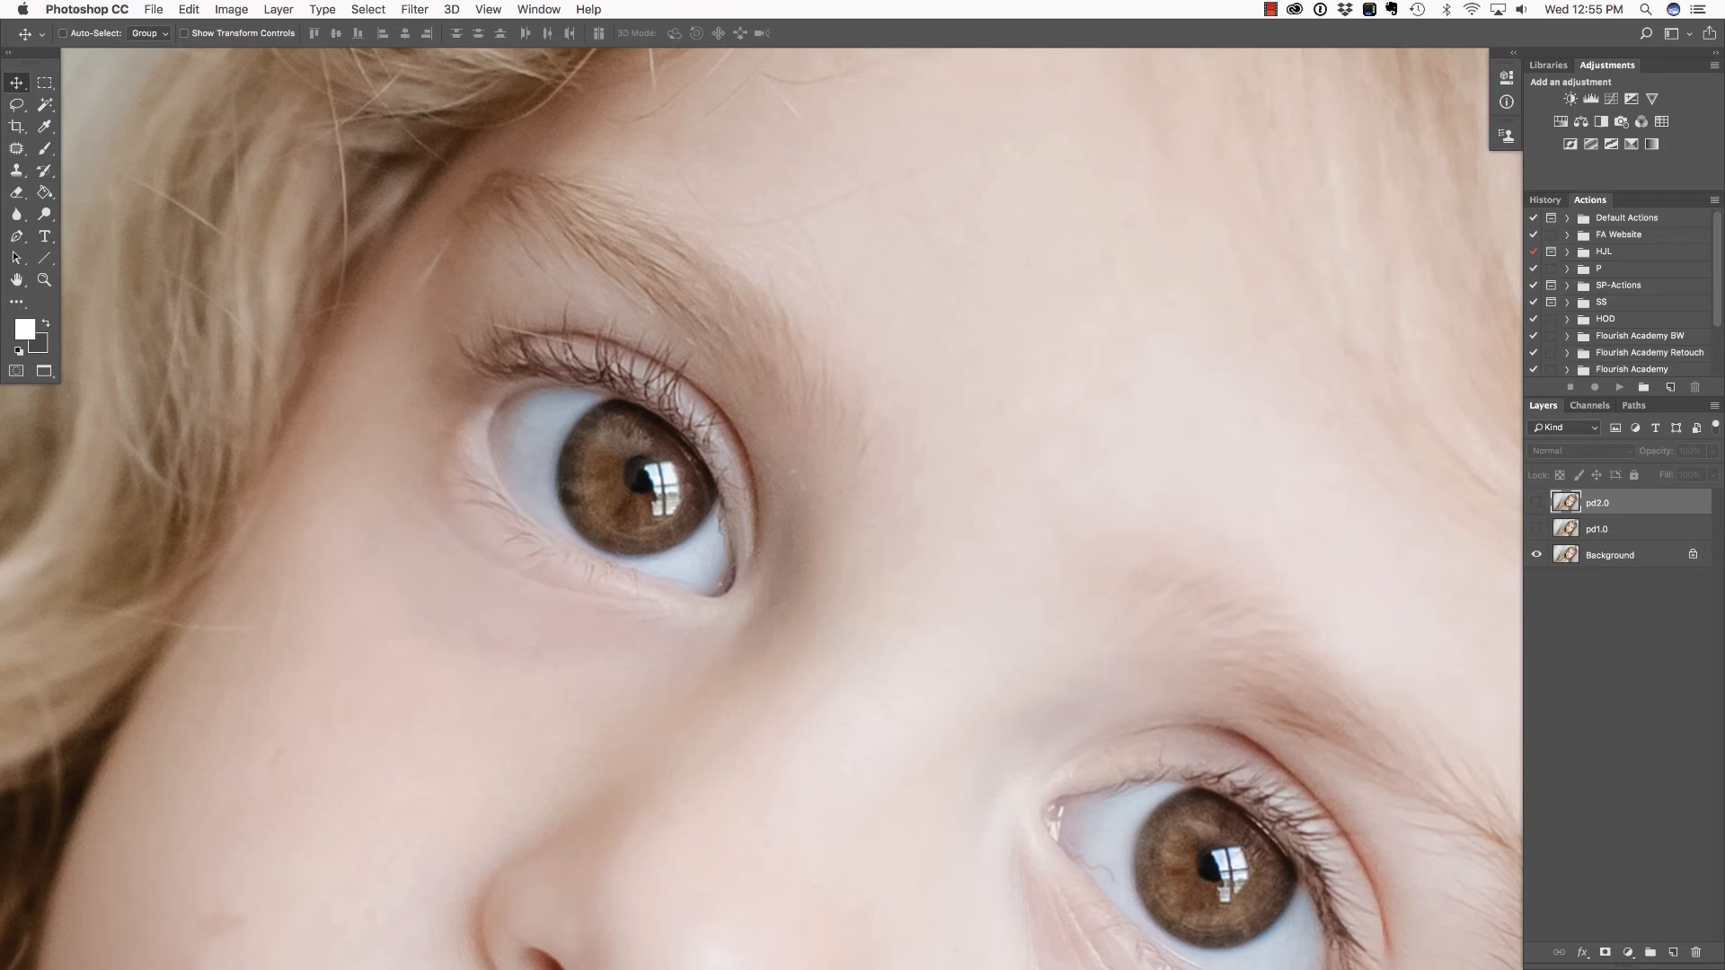
pyautogui.click(1537, 528)
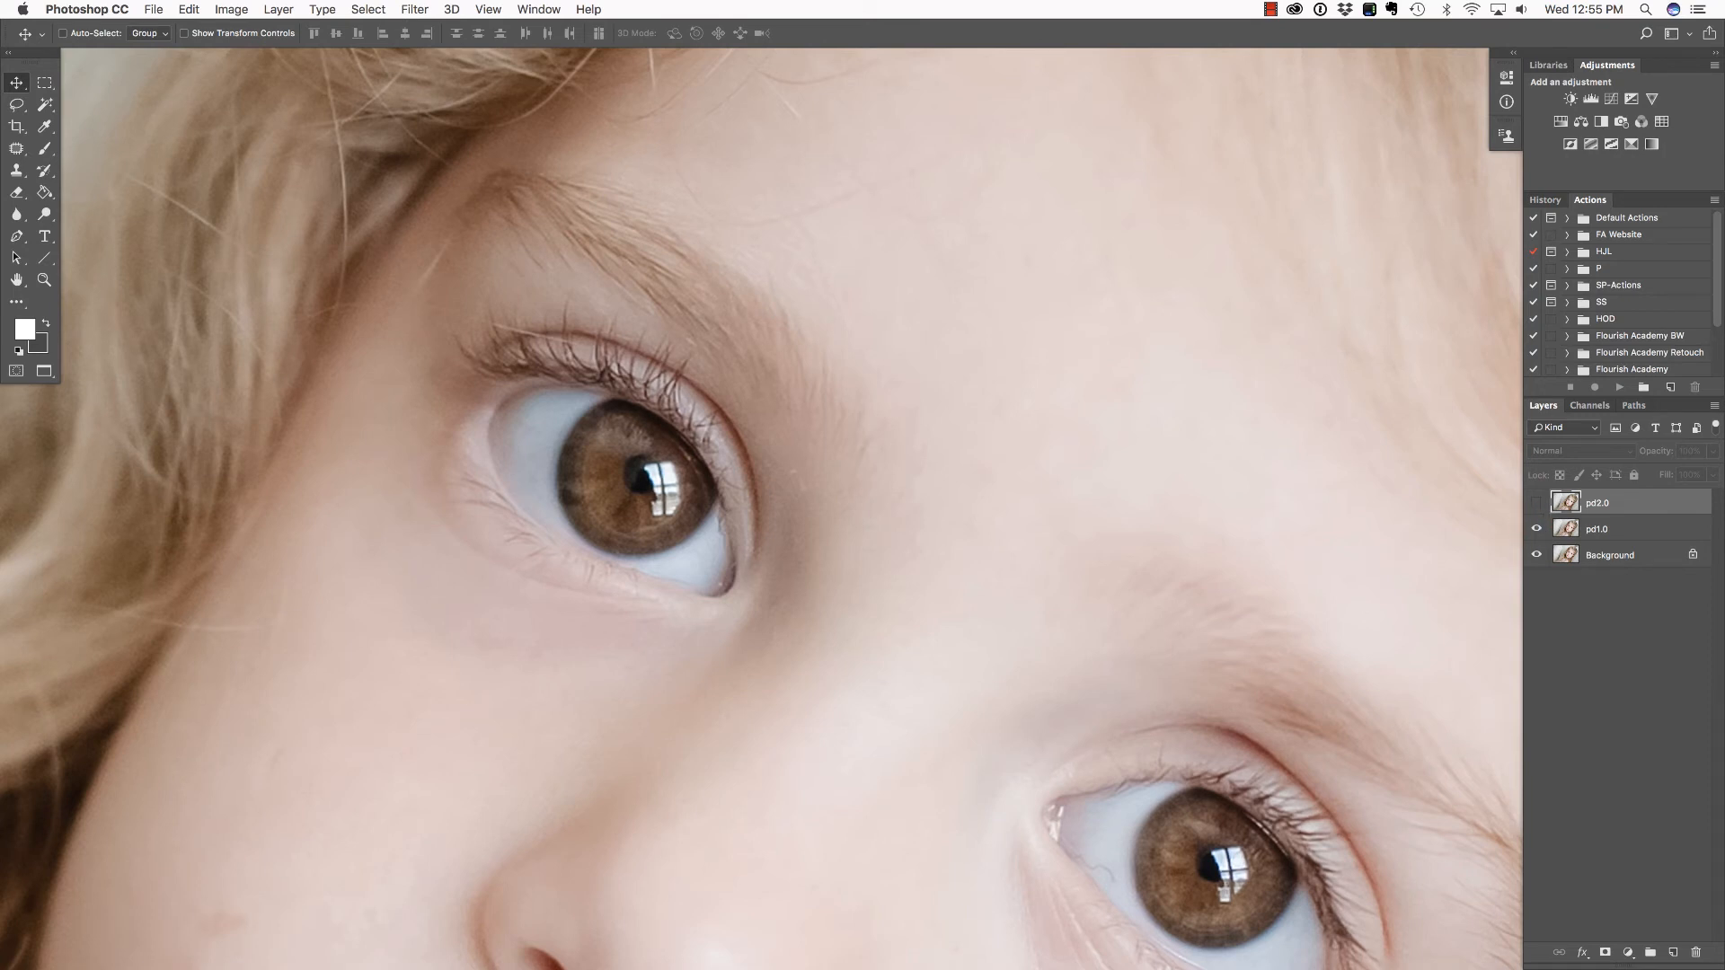
pyautogui.click(1538, 503)
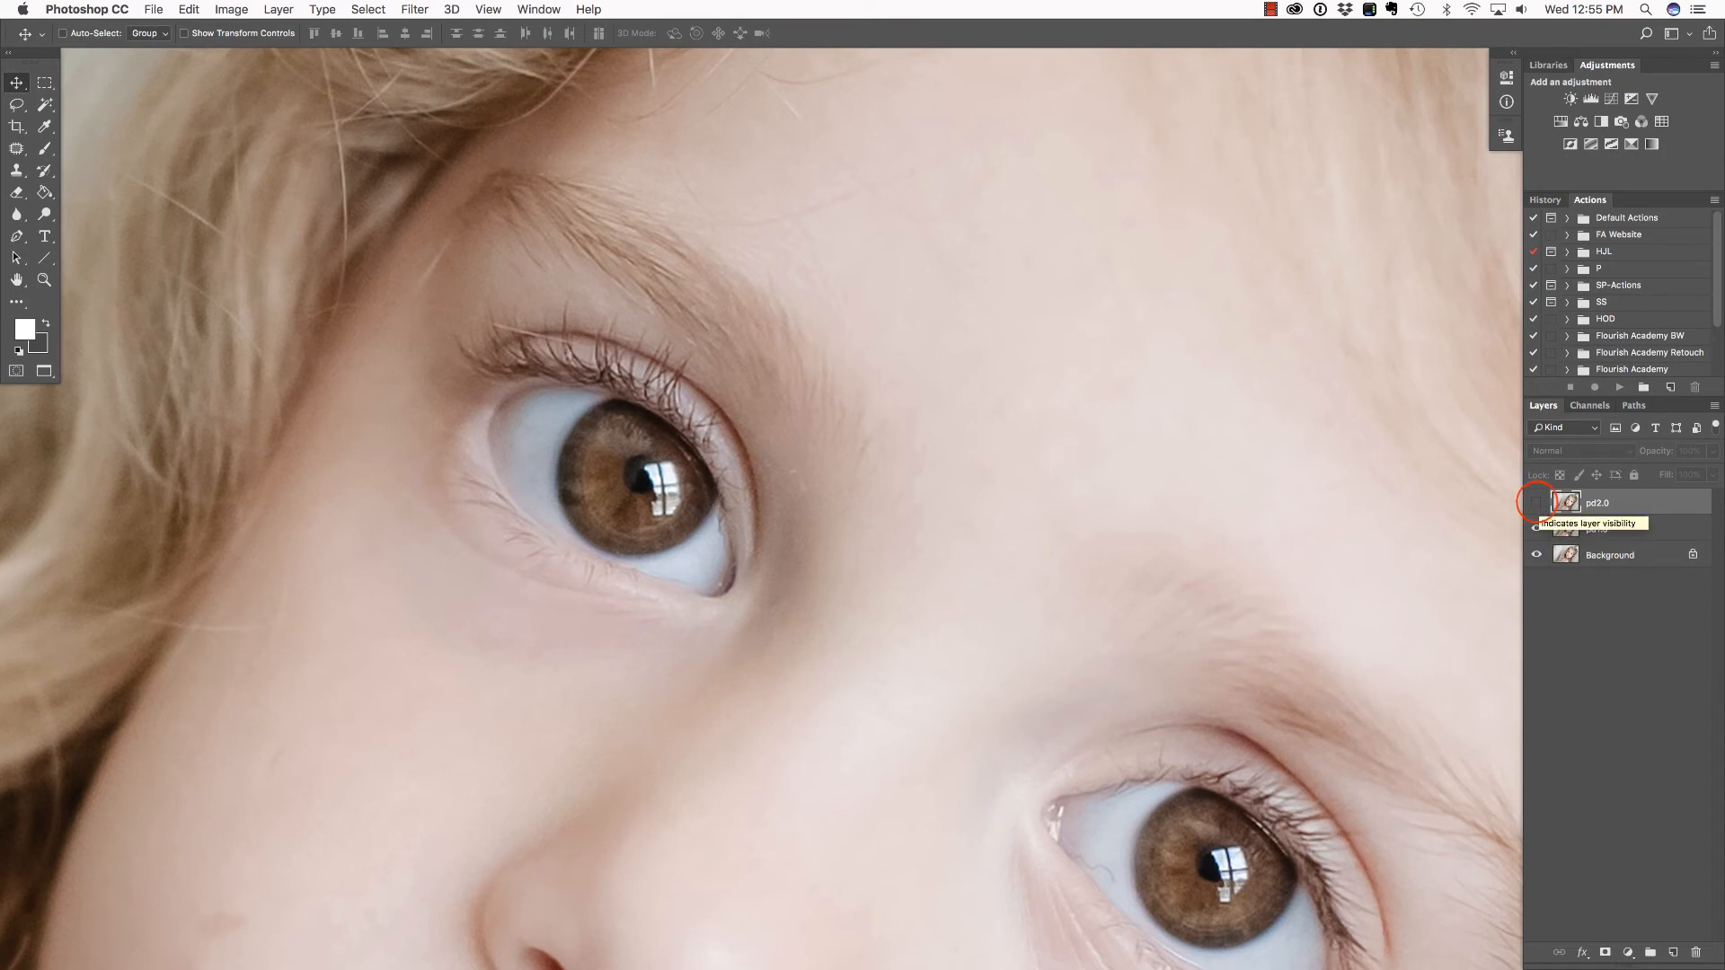
pyautogui.click(1535, 503)
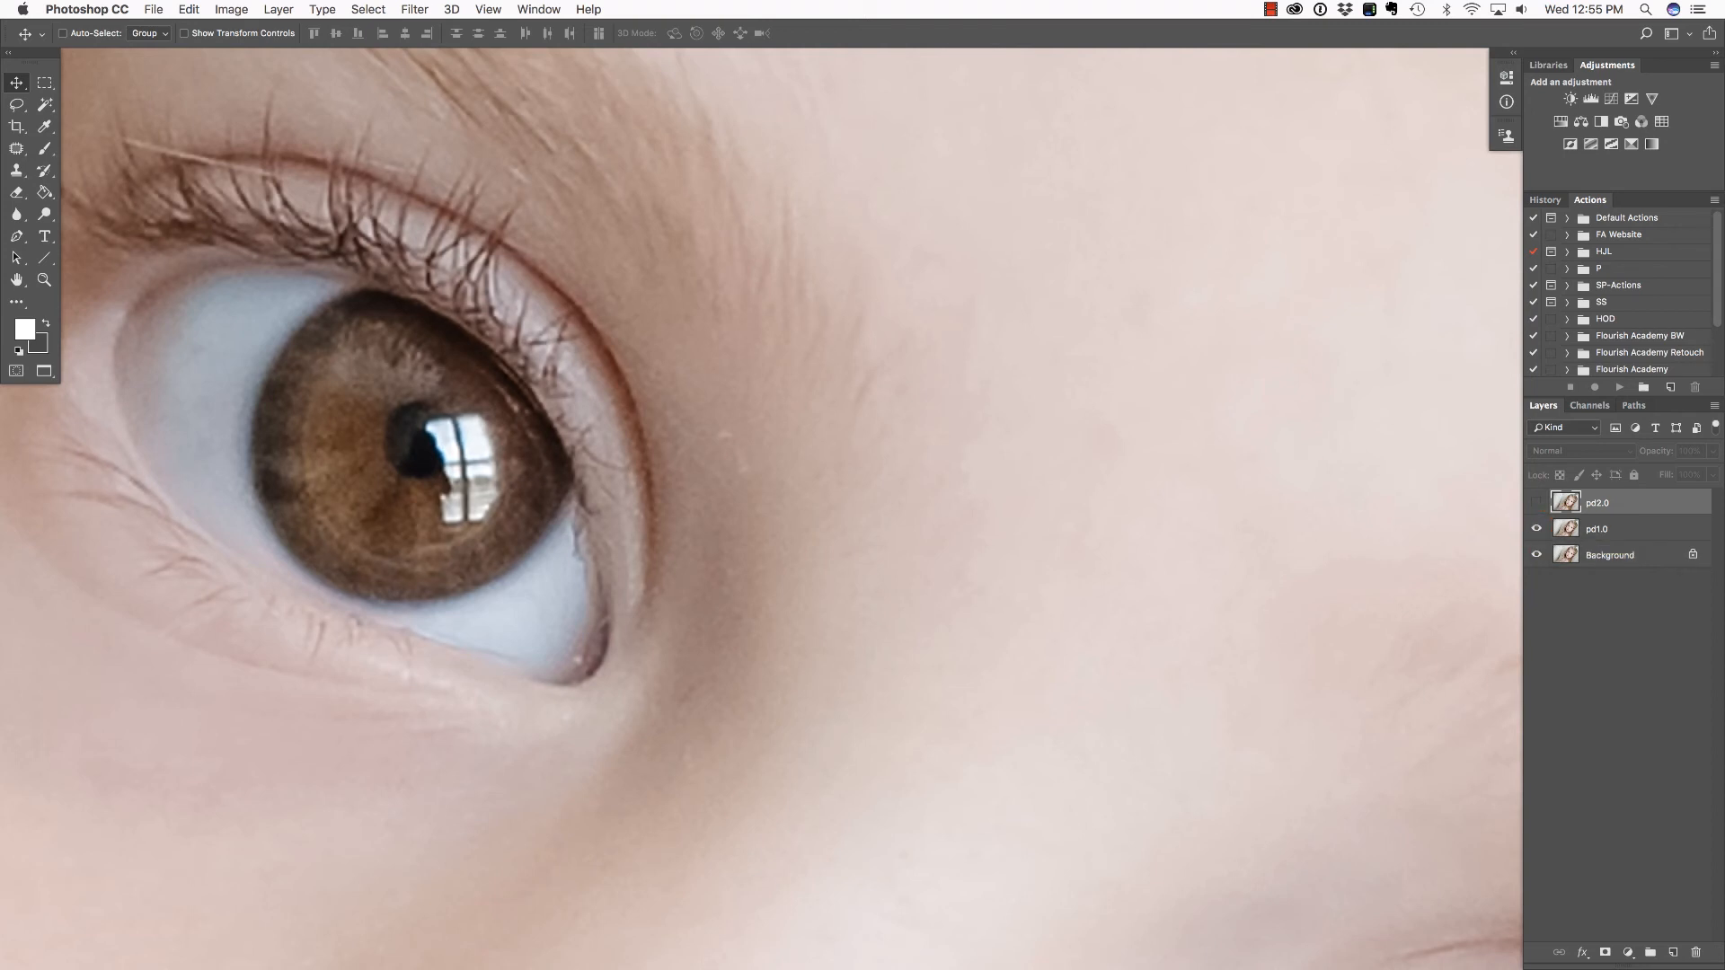
# Toggle pd2.0 and pd1.0 visibility on one eye, ending with pd2.0 shown
pyautogui.click(1535, 503)
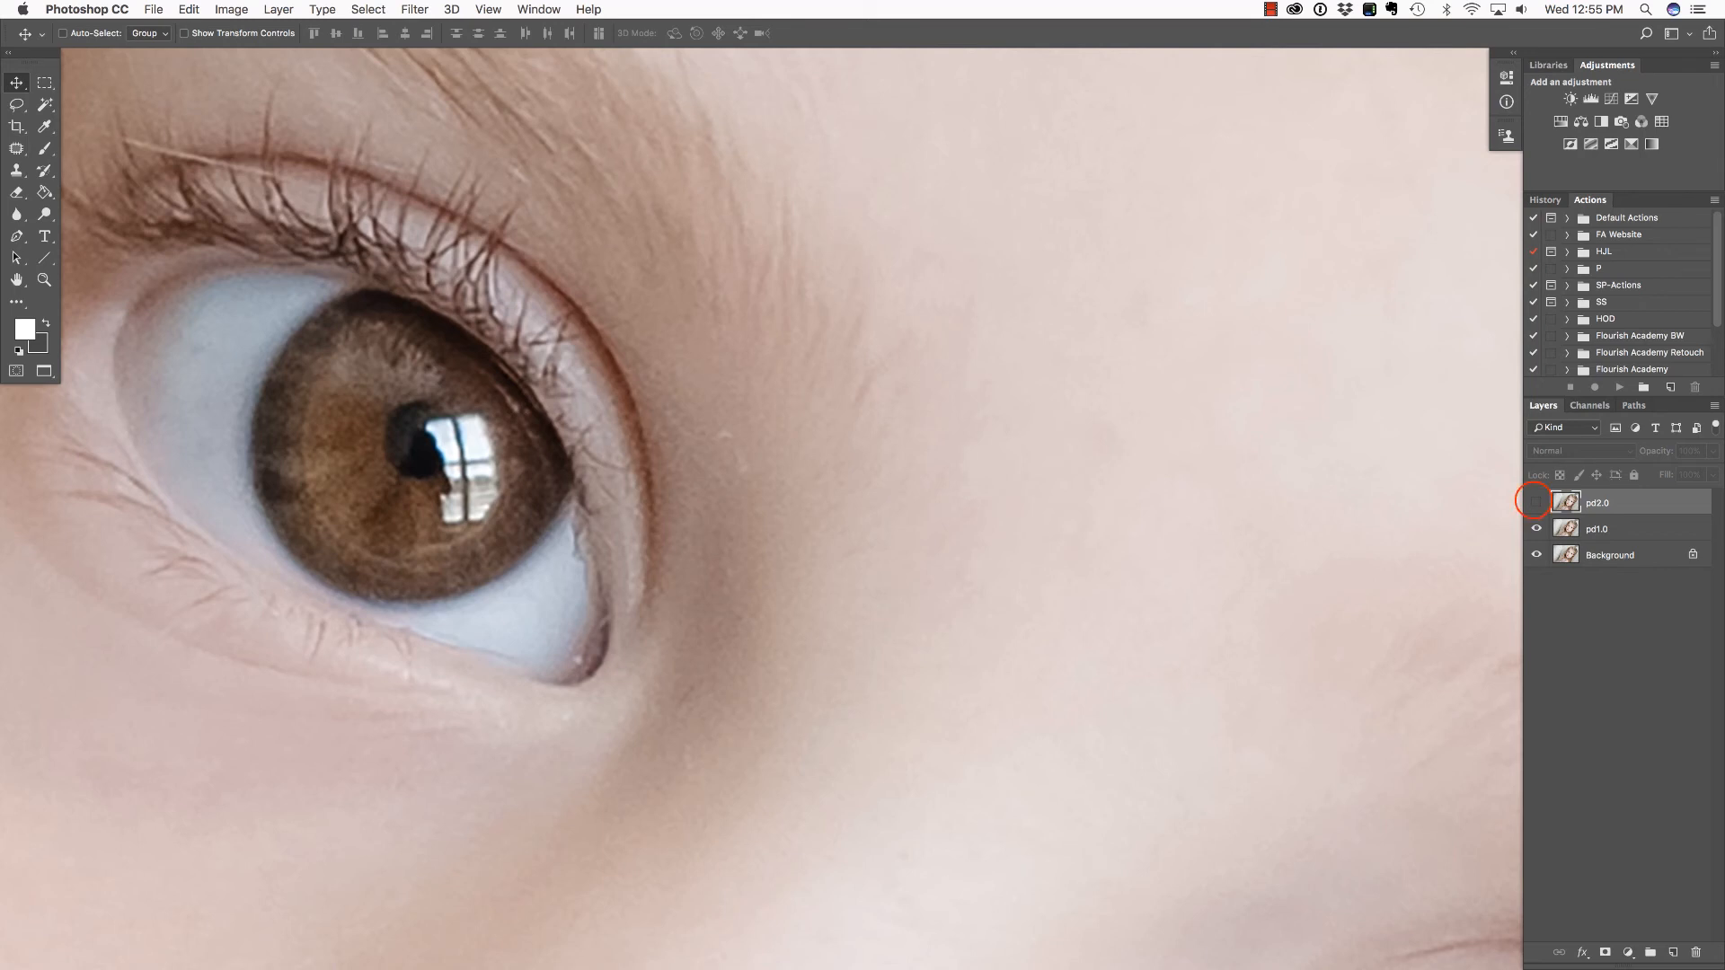
pyautogui.click(1536, 503)
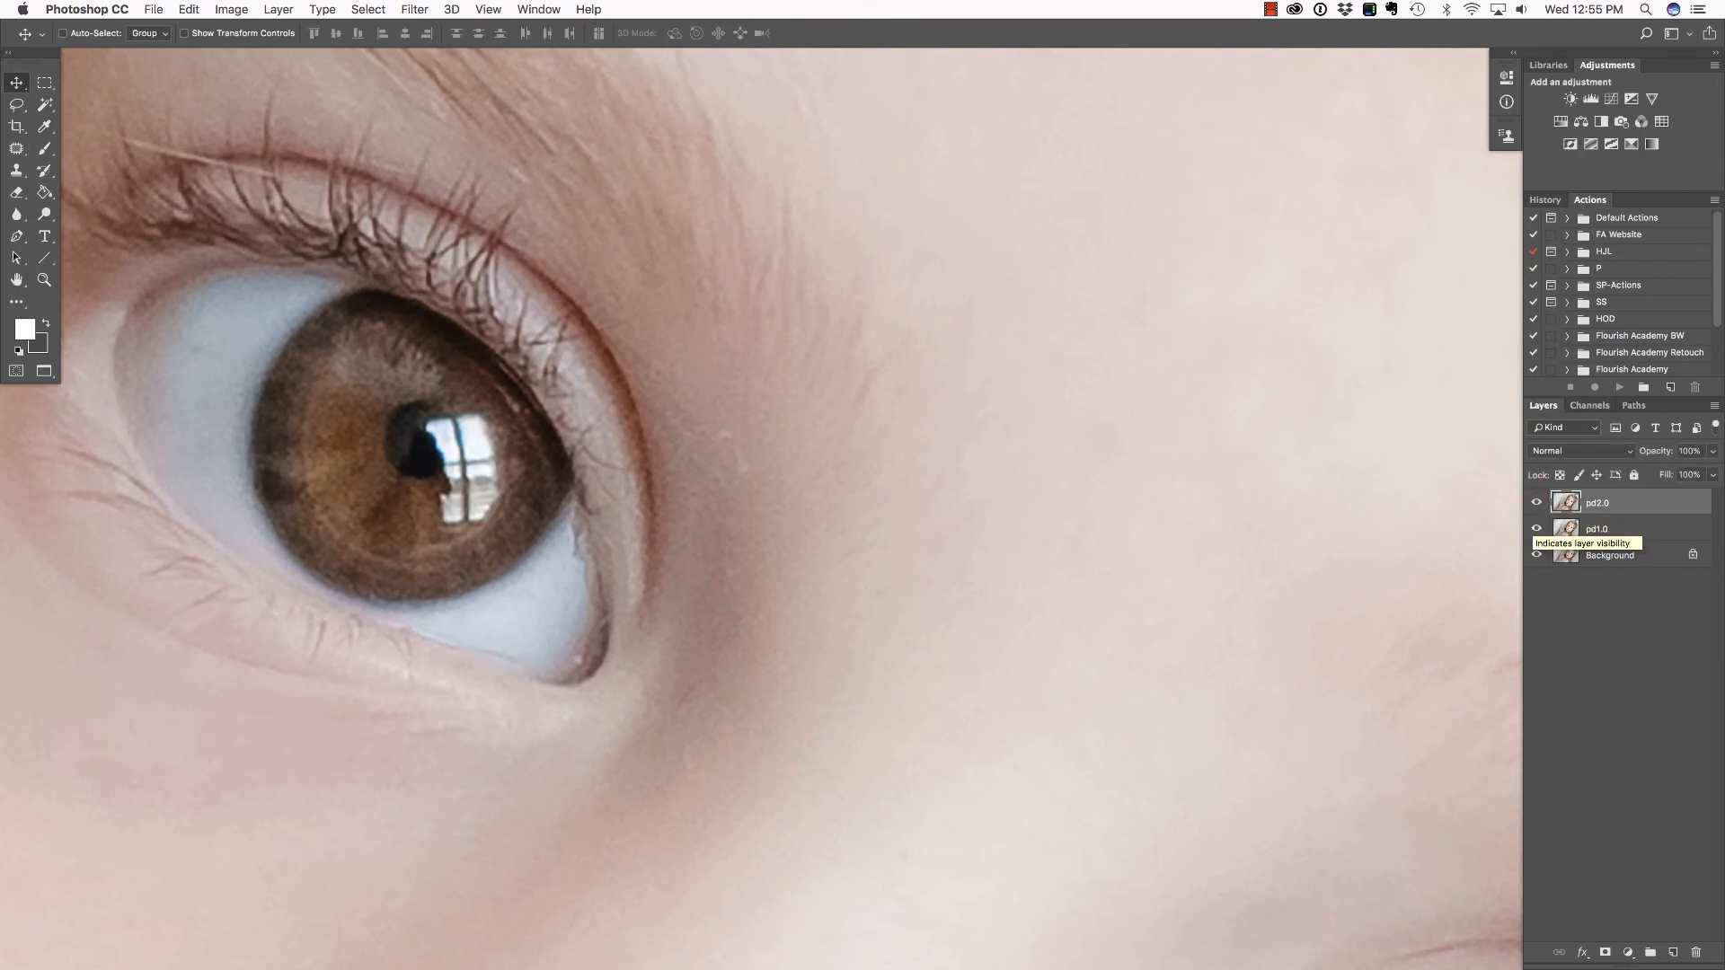
pyautogui.click(1535, 529)
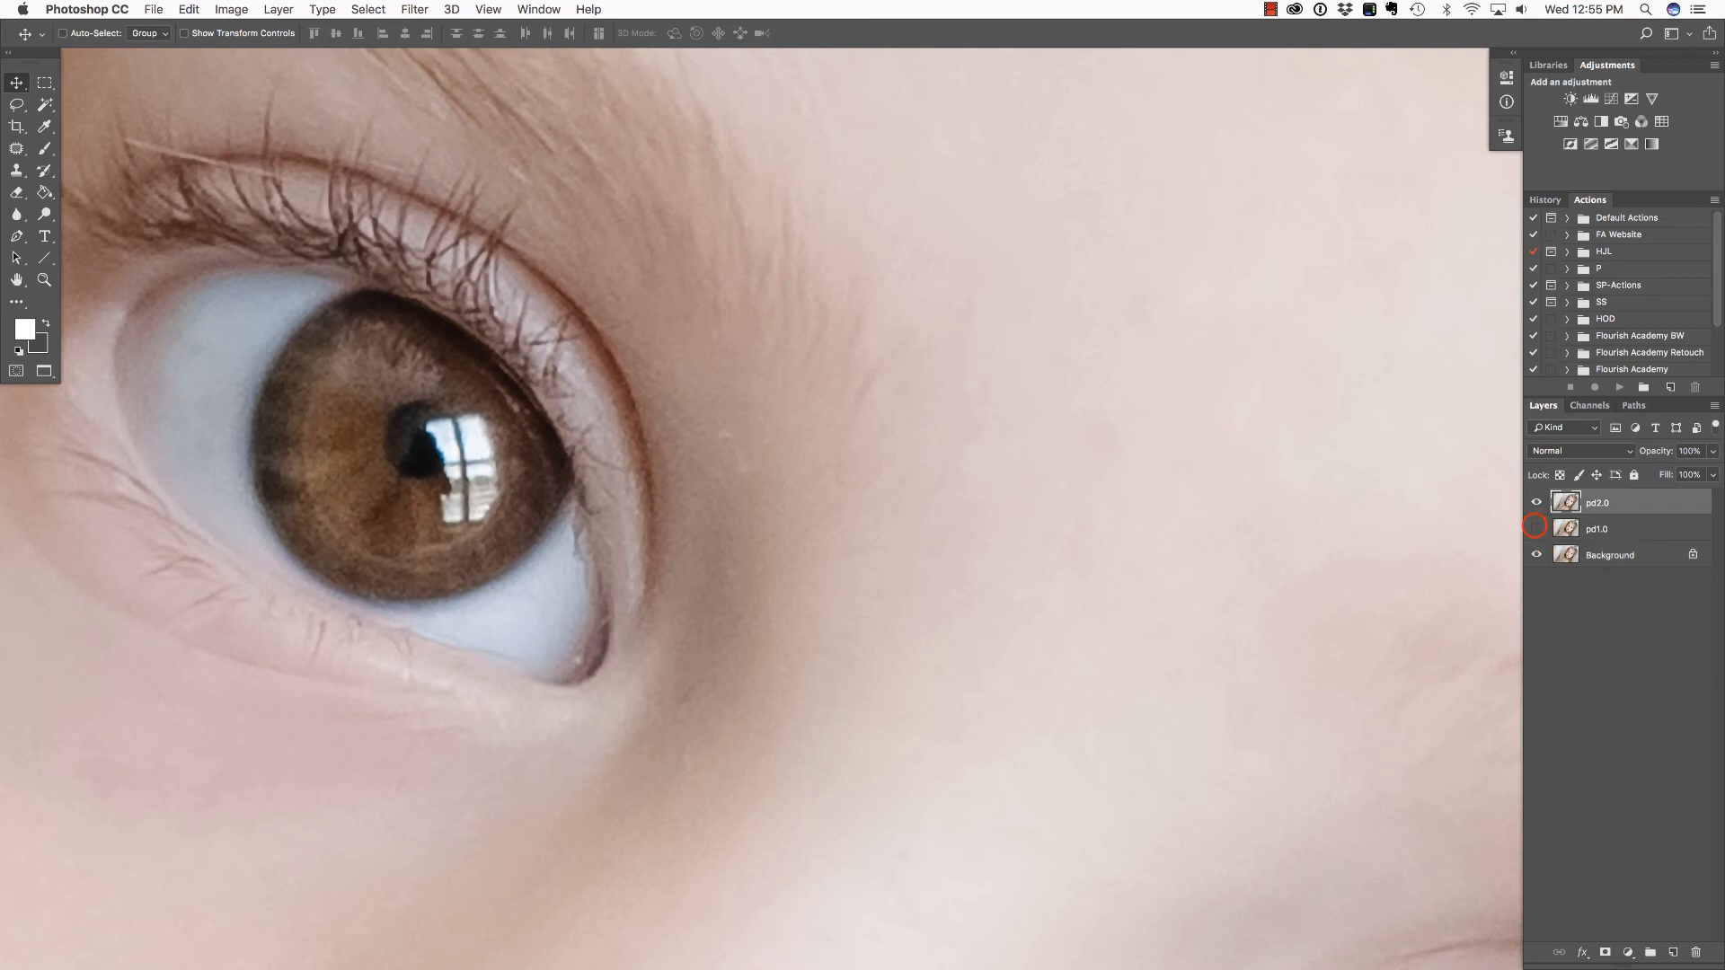
pyautogui.click(1535, 529)
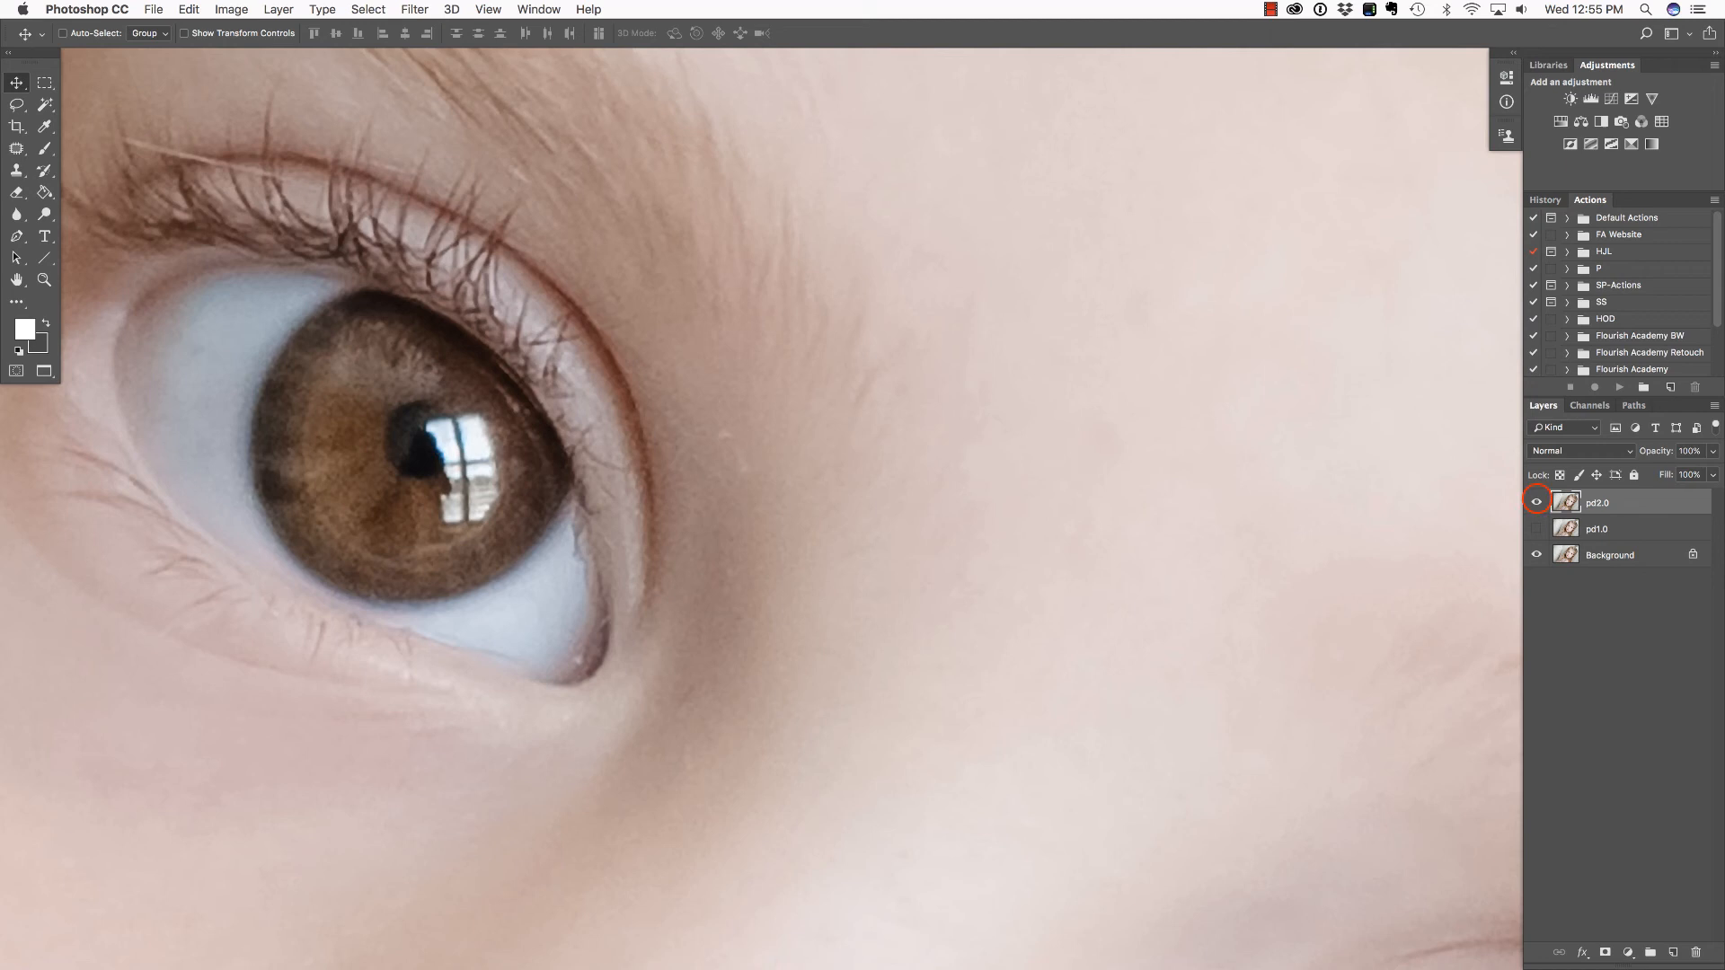
pyautogui.click(1537, 501)
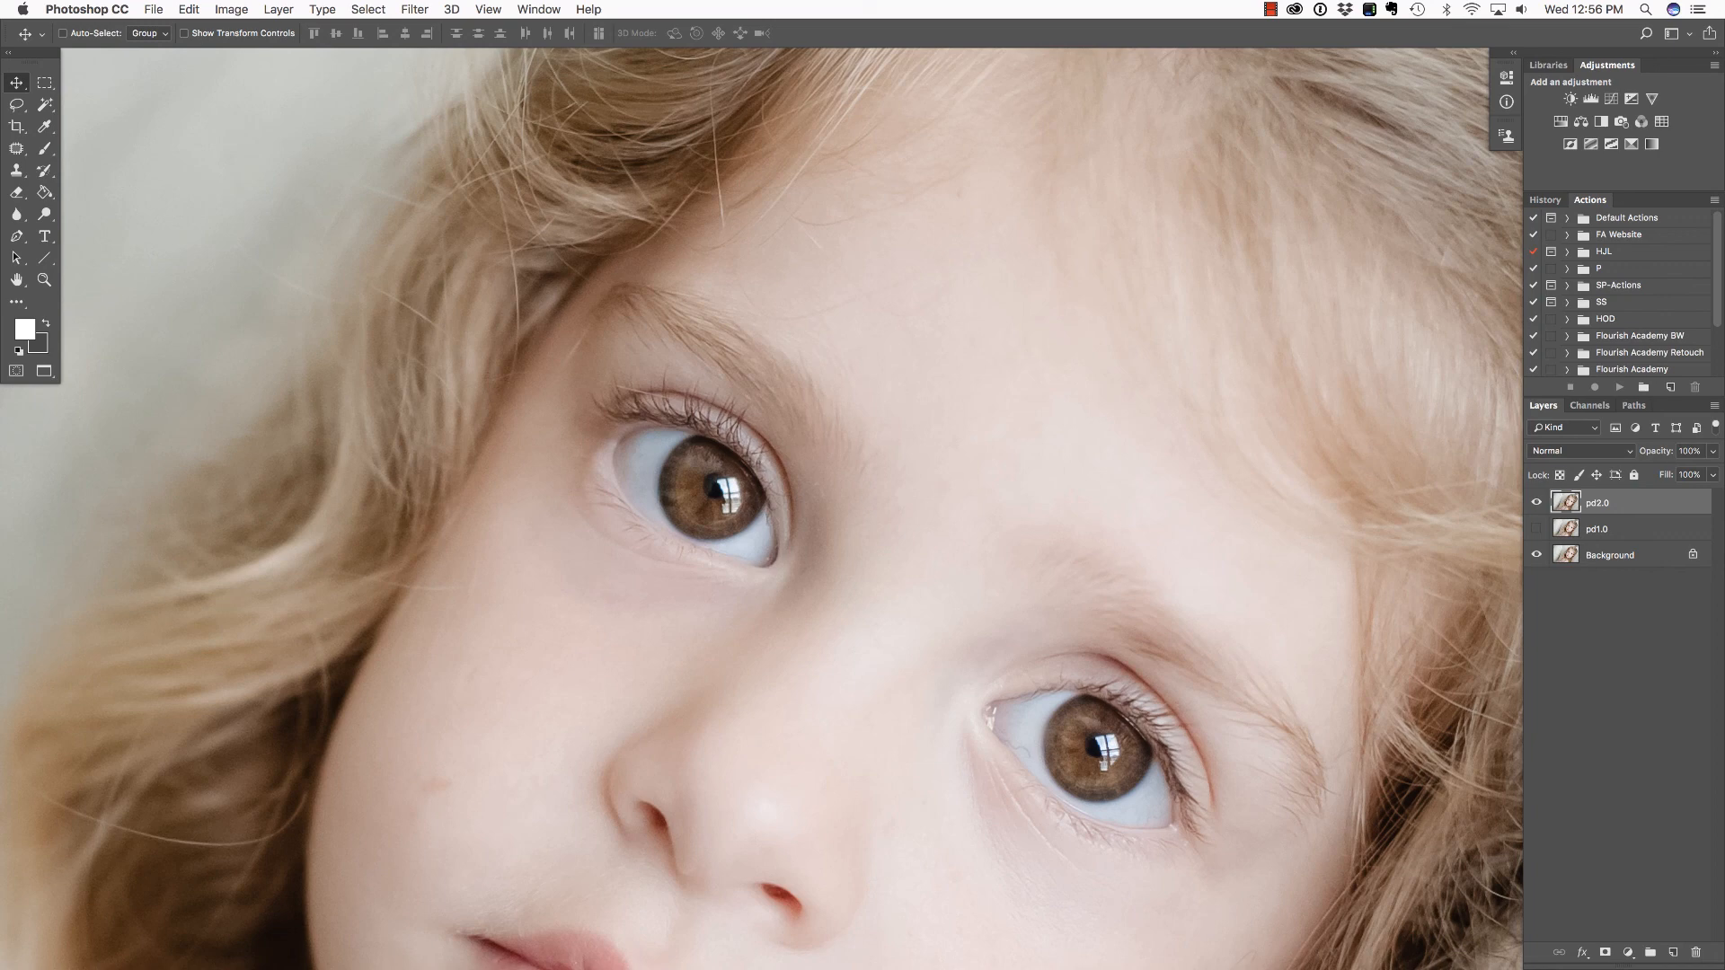
# Open Image Size on bicubic.jpg, showing Preserve Details 2.0 resampling
pyautogui.click(231, 9)
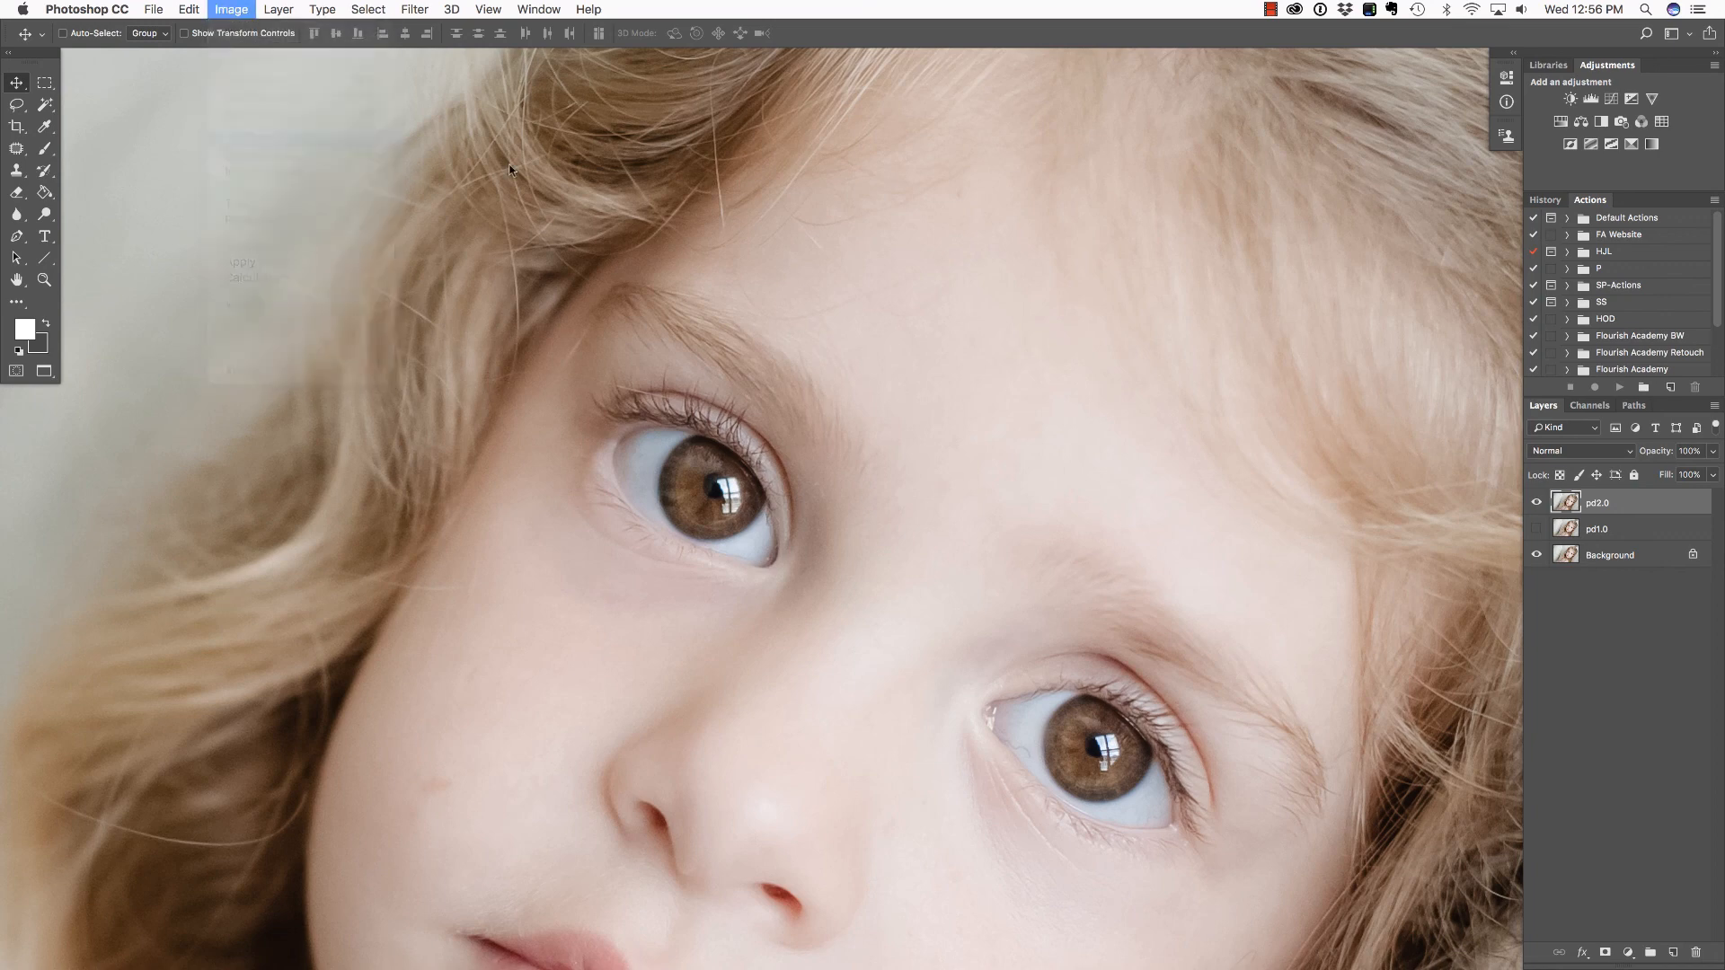
pyautogui.click(231, 9)
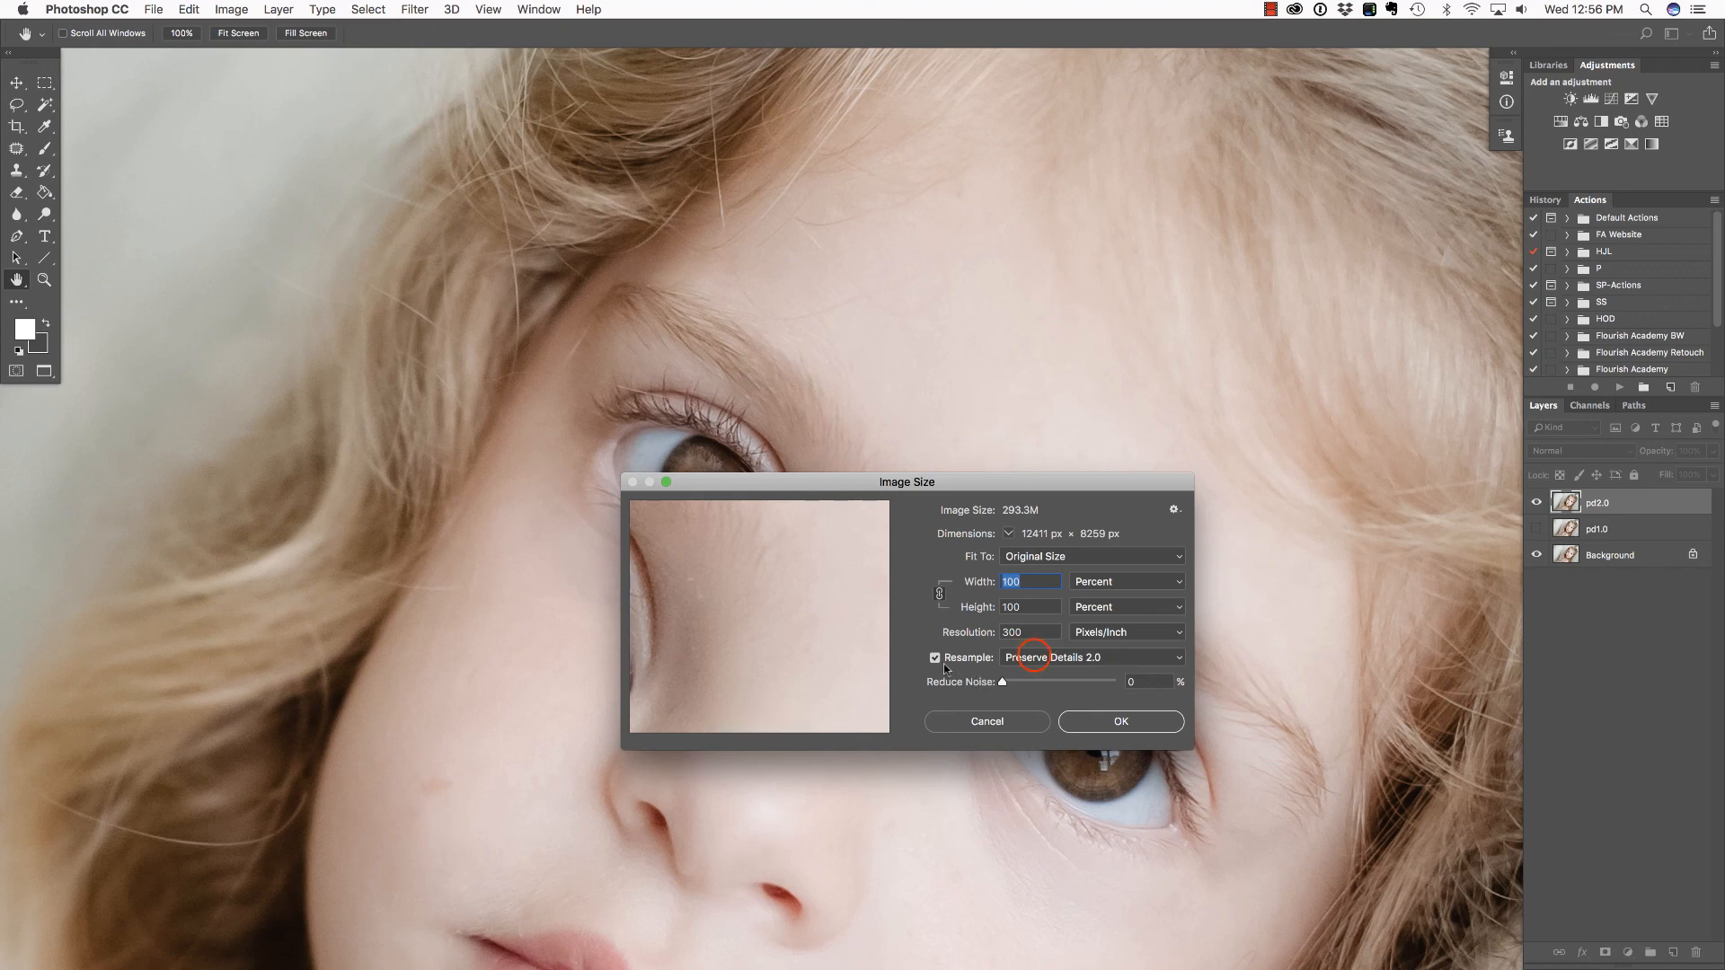